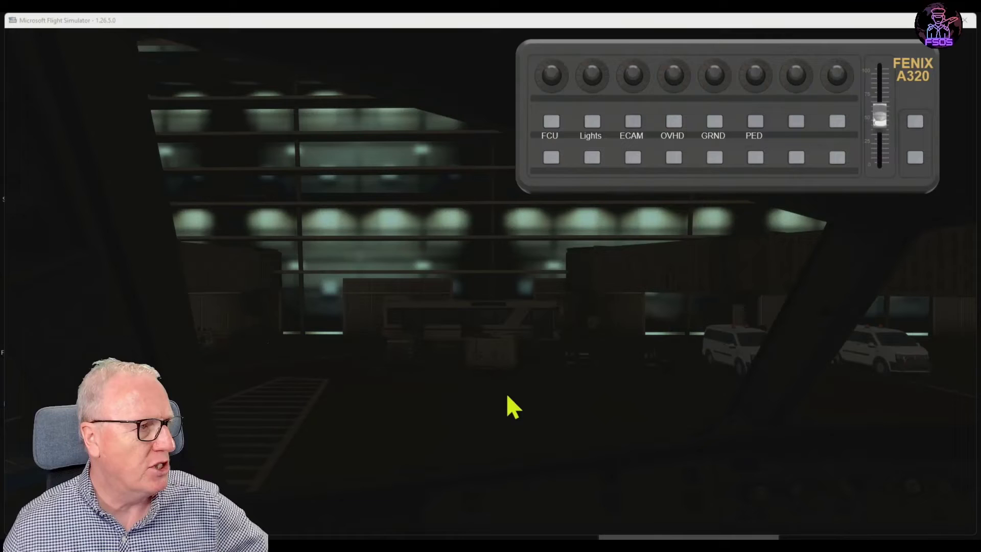
mouse_move(687, 315)
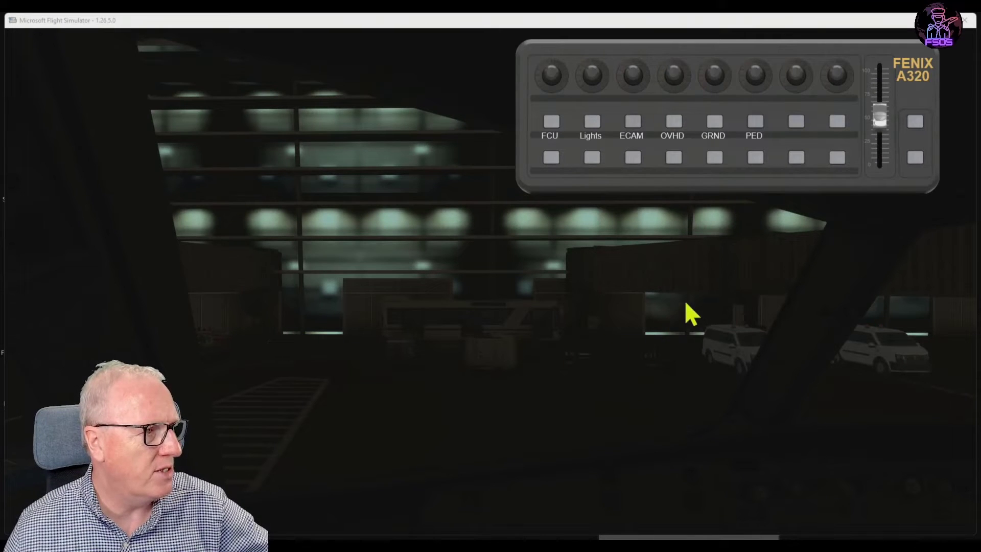
mouse_move(589, 218)
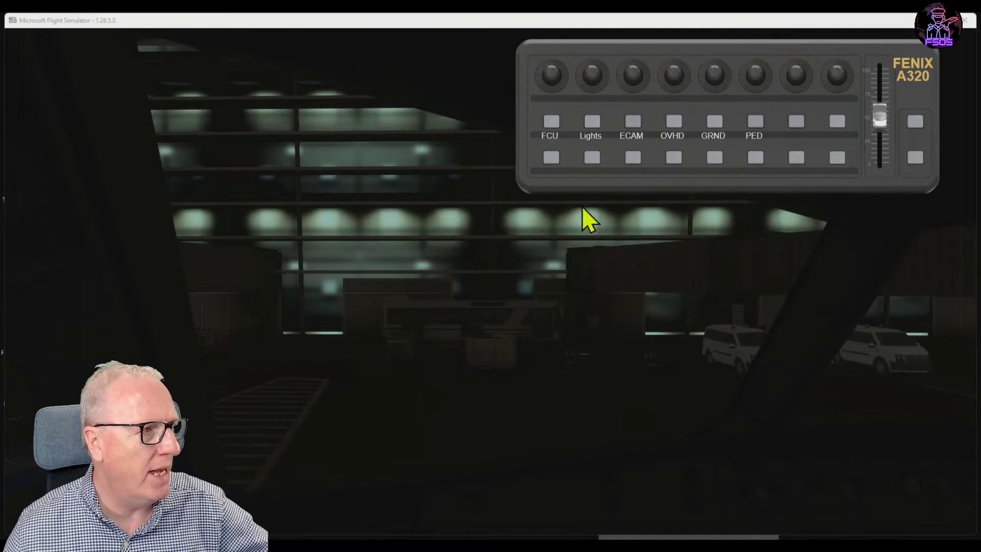
mouse_move(648, 153)
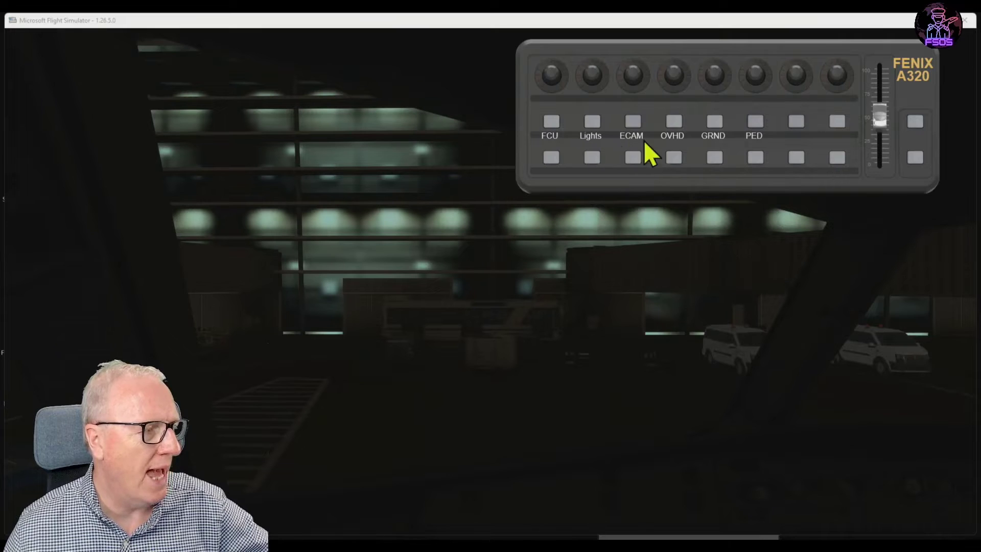
mouse_move(744, 153)
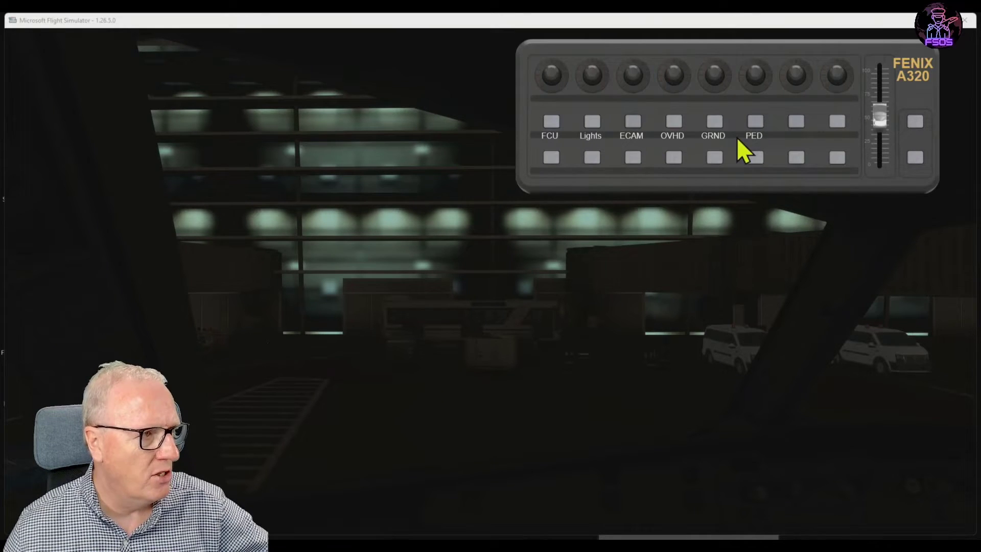
mouse_move(417, 335)
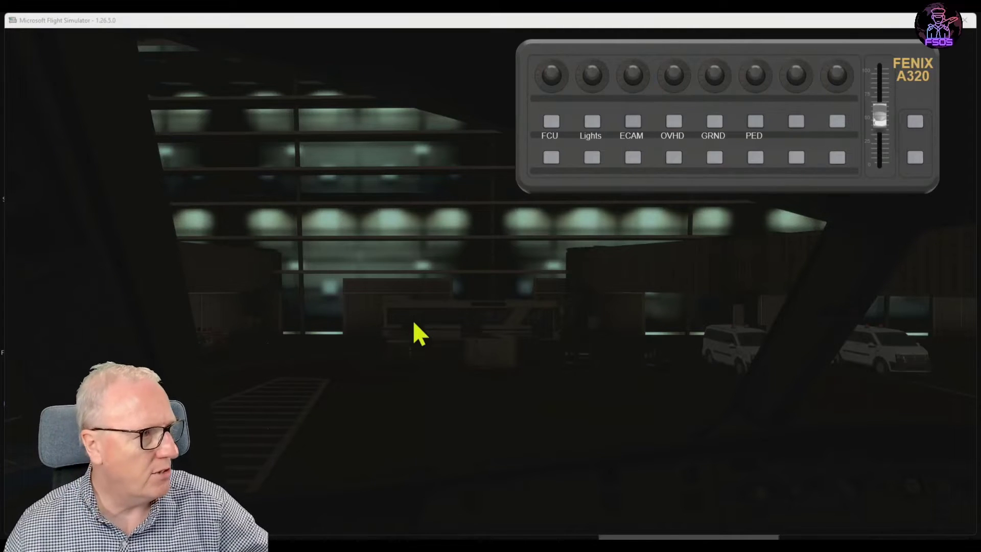
Bring up the OVHD page showing fuel pumps, batteries and external power.
click(672, 121)
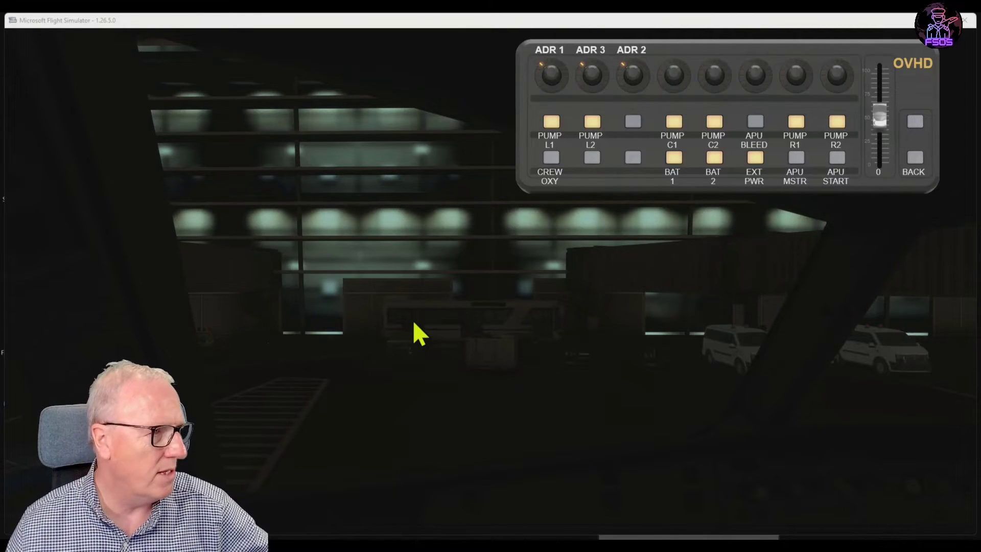
Switch external power and the six fuel pumps off, keeping crew oxygen on.
click(754, 157)
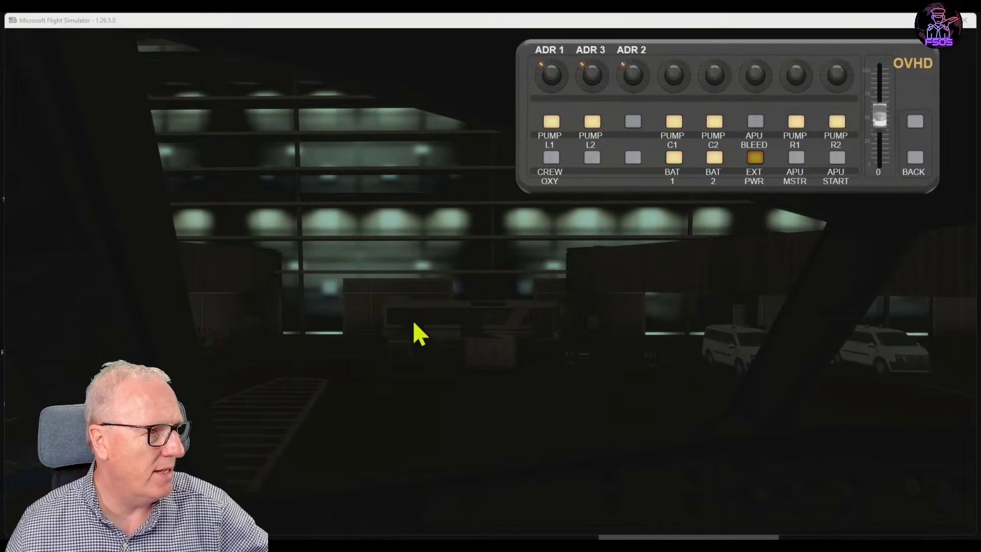
click(753, 157)
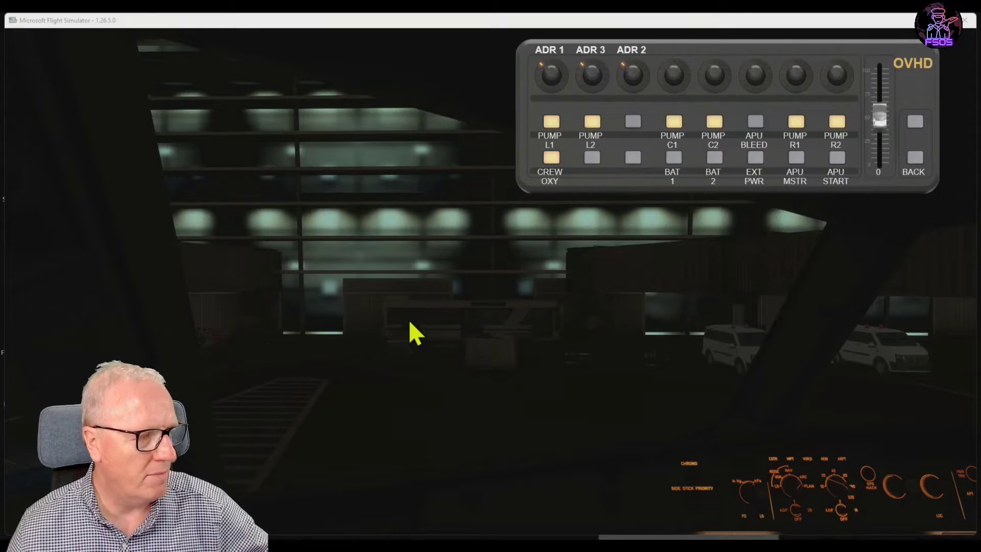
mouse_move(438, 315)
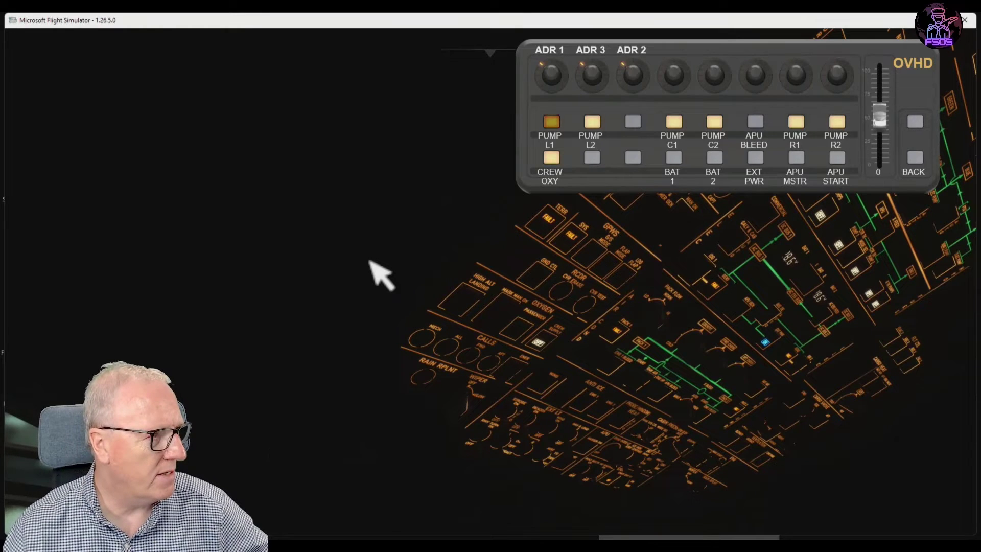
click(550, 122)
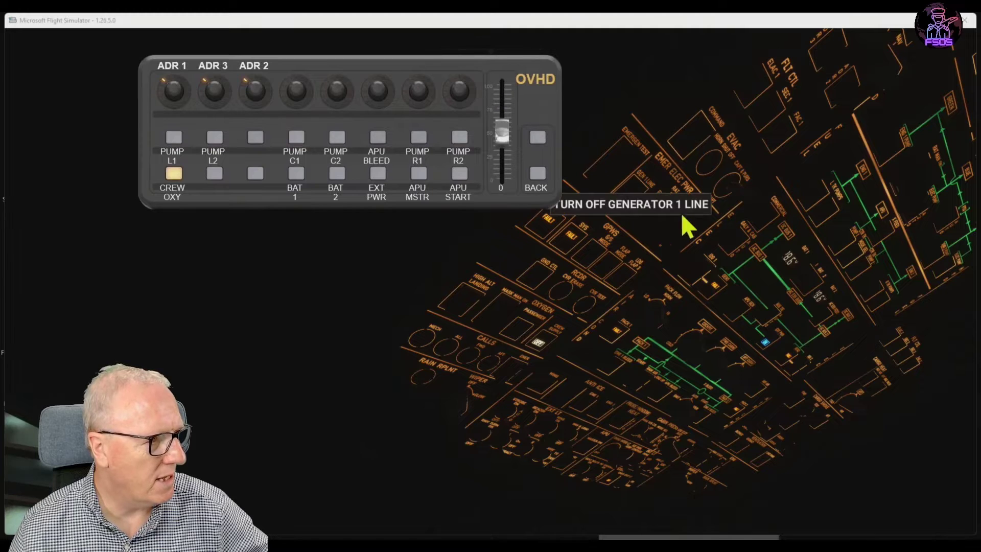
mouse_move(831, 171)
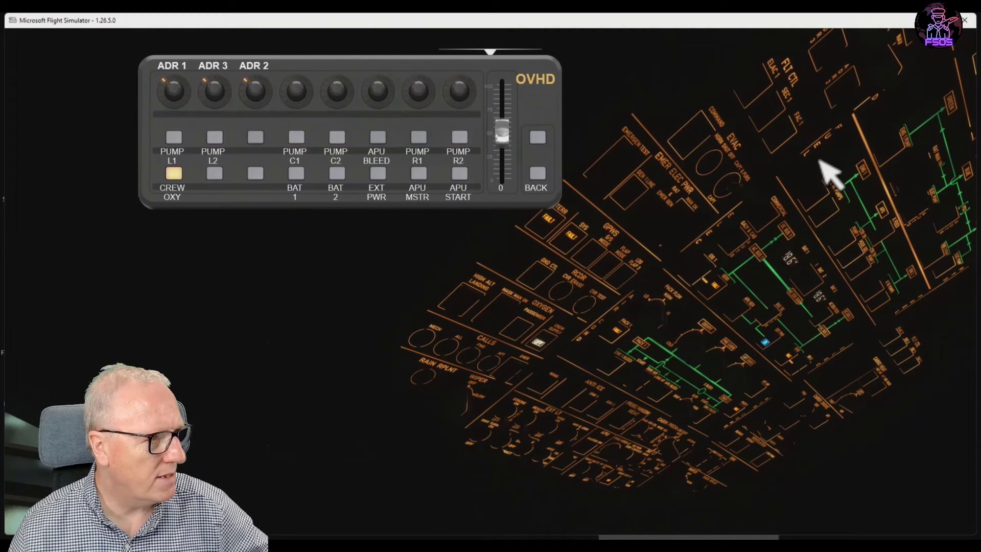
mouse_move(825, 182)
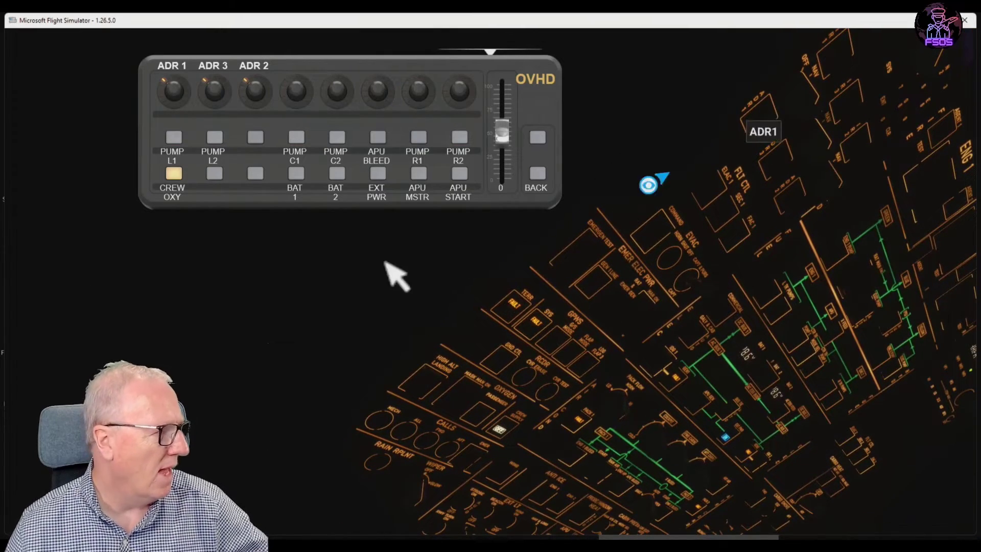
mouse_move(206, 297)
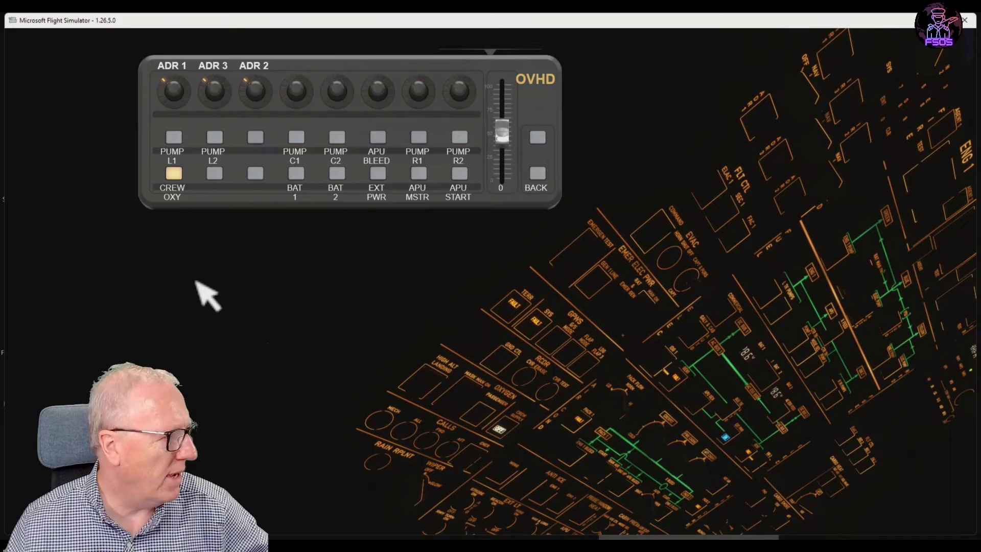
On the Lights page, switch on the dome light, no-smoking and seat-belt signs.
click(536, 181)
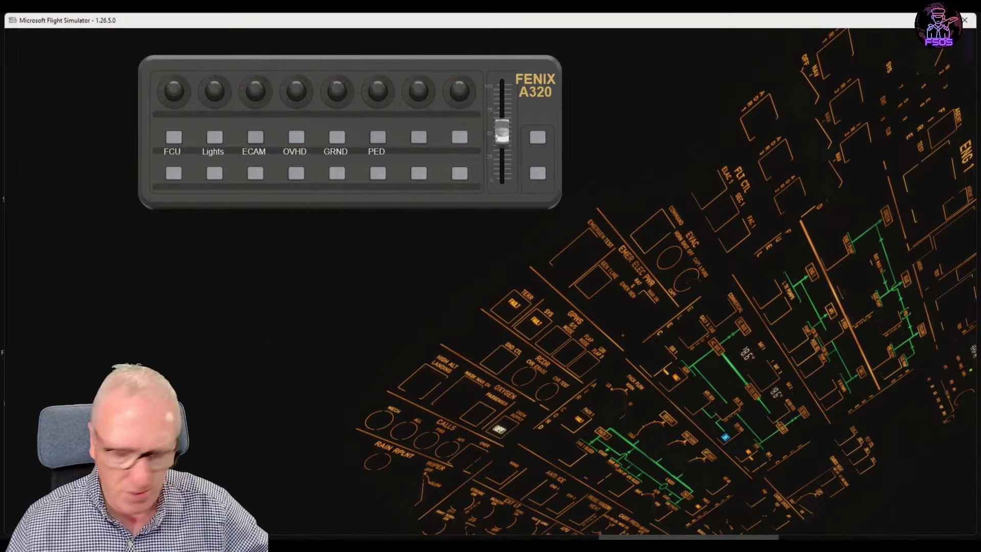
click(212, 151)
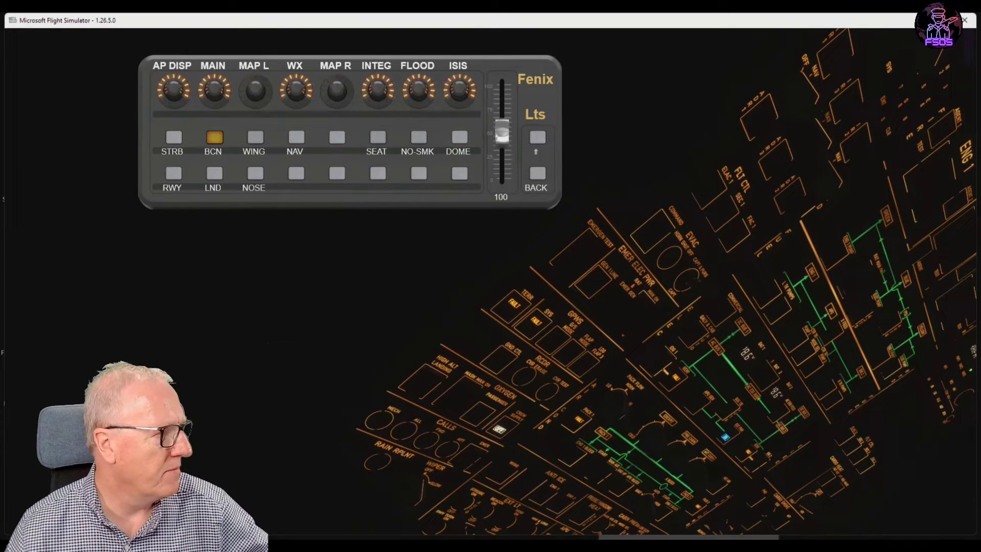
click(212, 137)
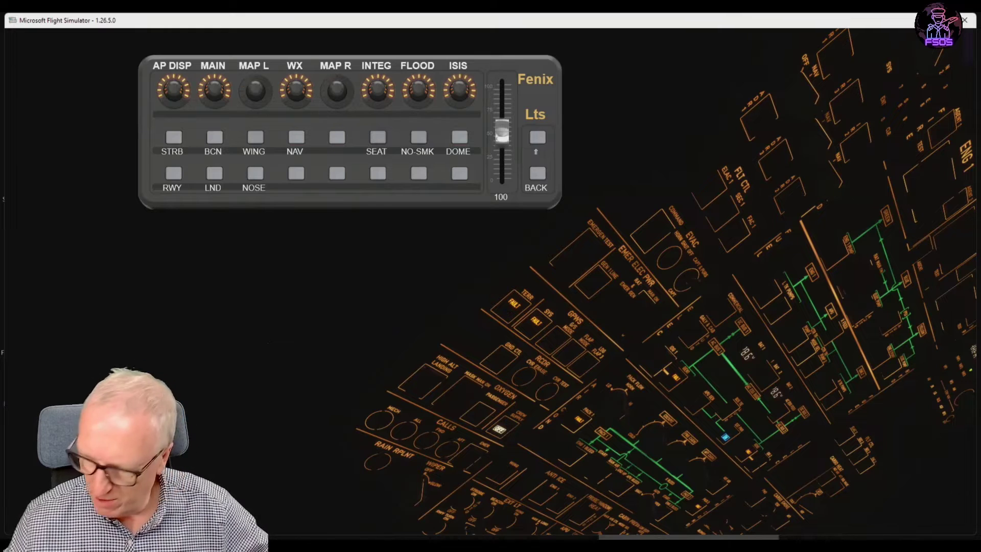
click(458, 136)
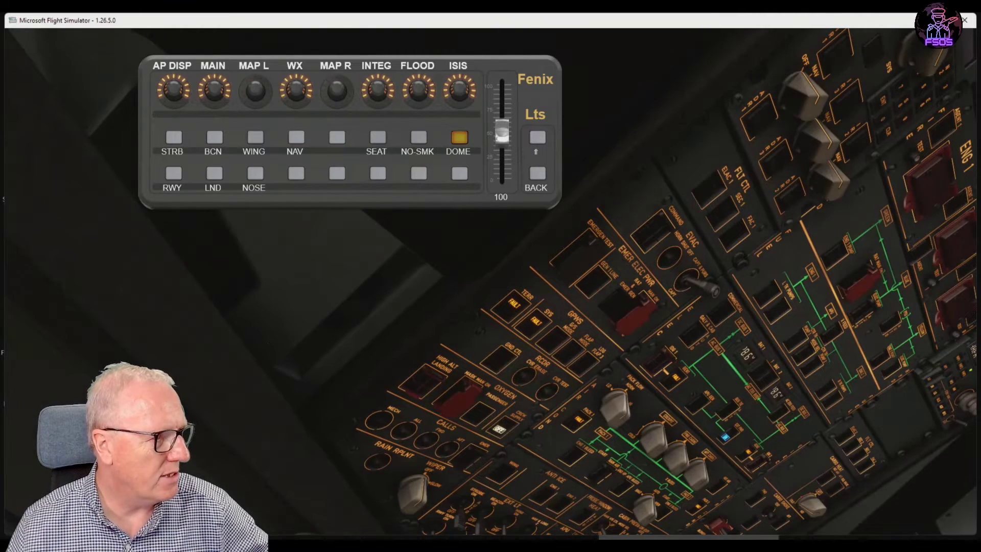
click(457, 136)
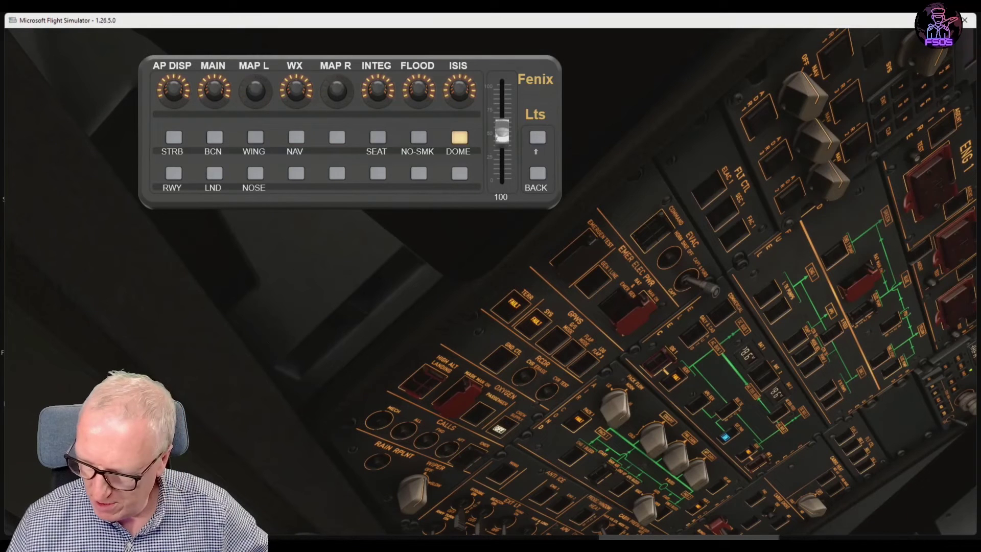
click(417, 137)
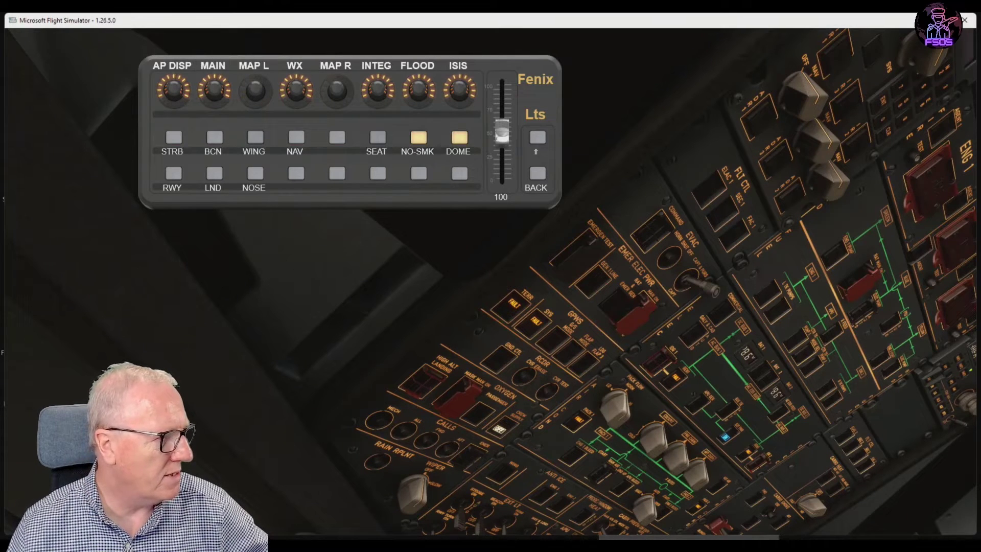
click(376, 137)
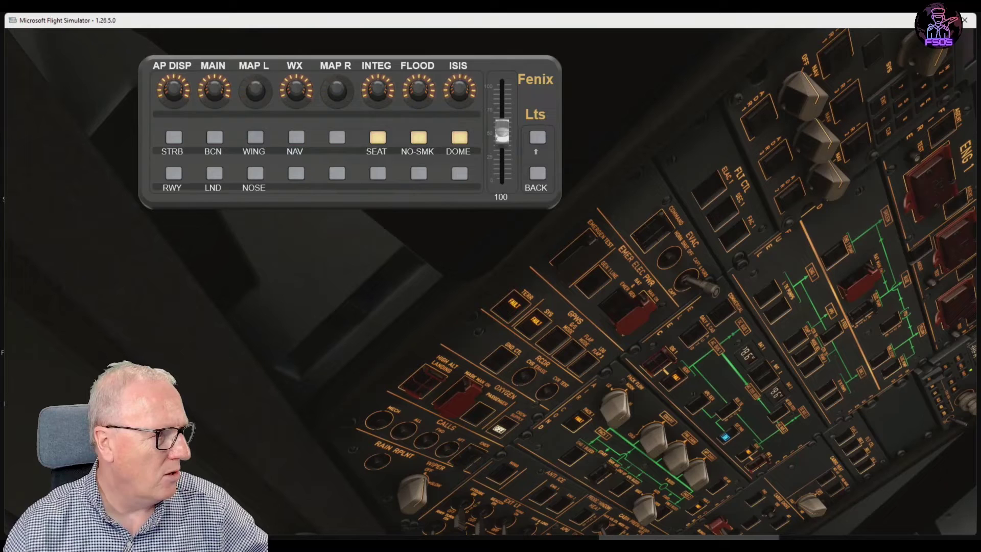
Adjust the MAP L and MAIN panel lighting knobs and return to the main menu.
click(253, 90)
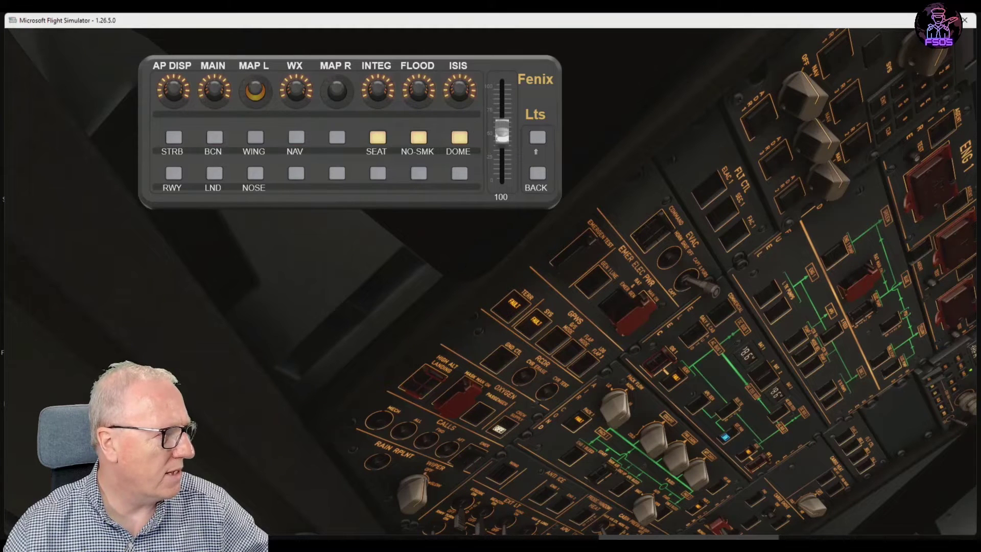
click(213, 89)
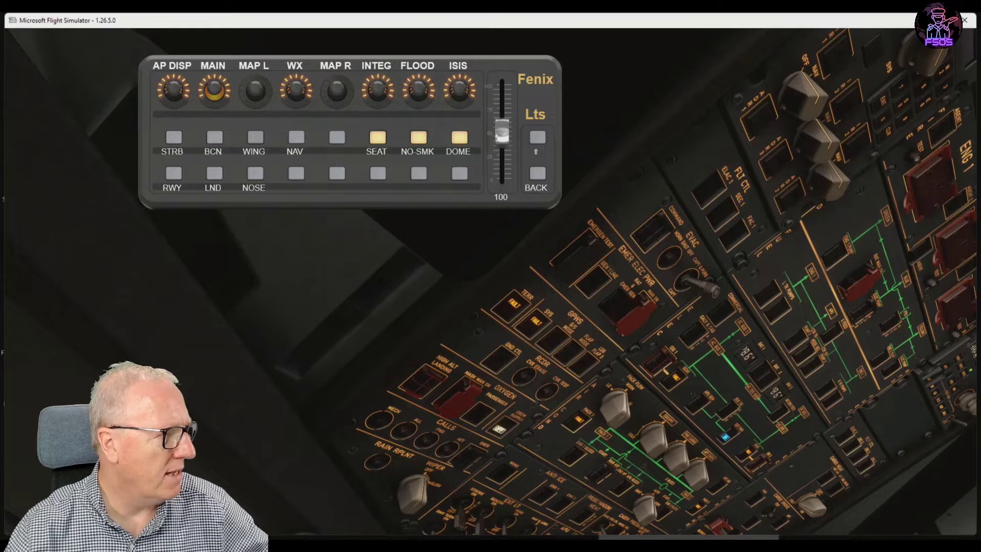
click(171, 90)
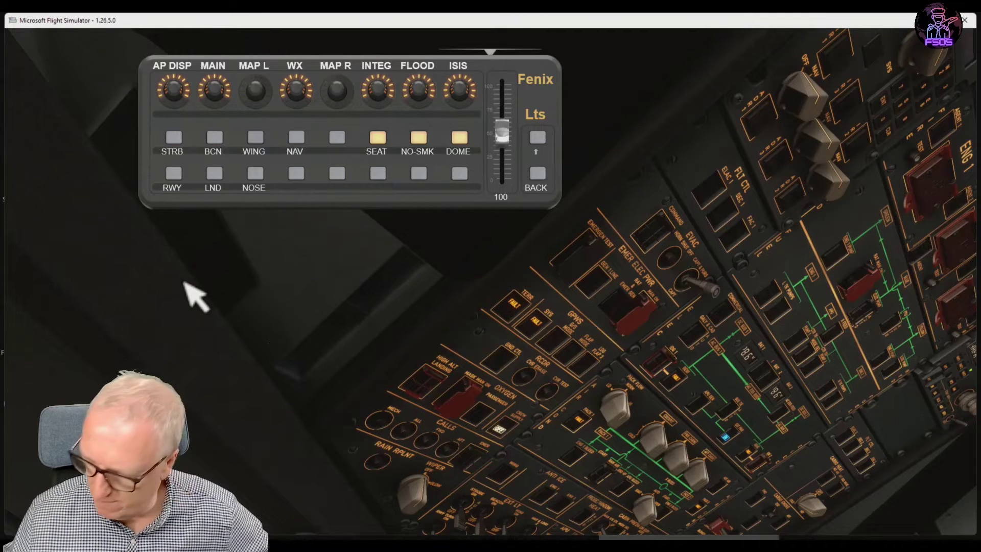
click(535, 173)
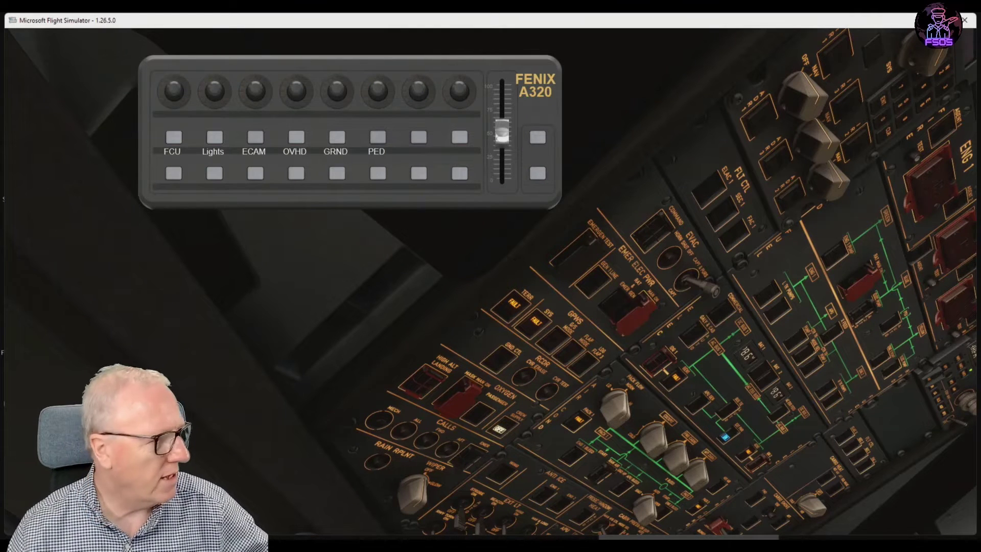
On the OVHD page, start the APU and switch air data reference 1 on.
click(294, 136)
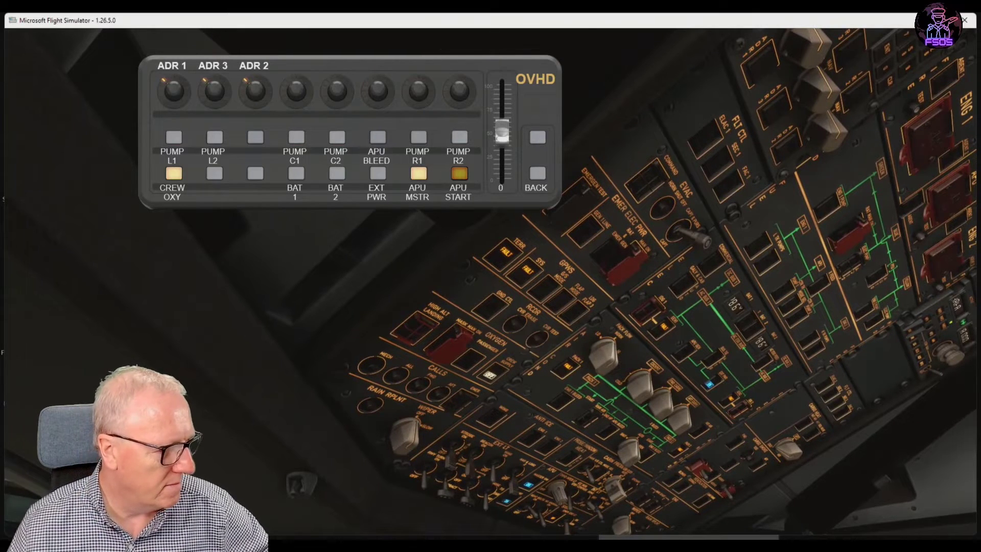
click(458, 173)
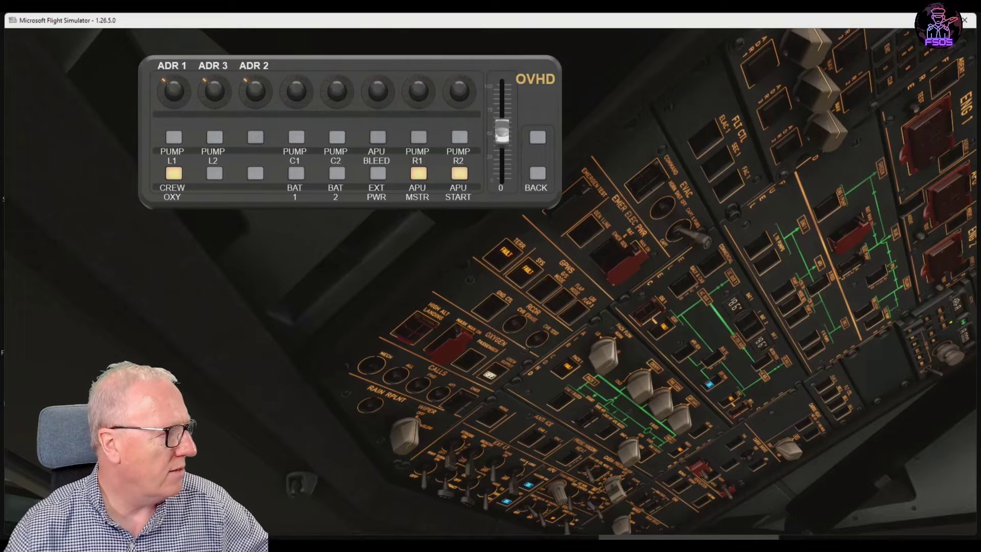
click(172, 92)
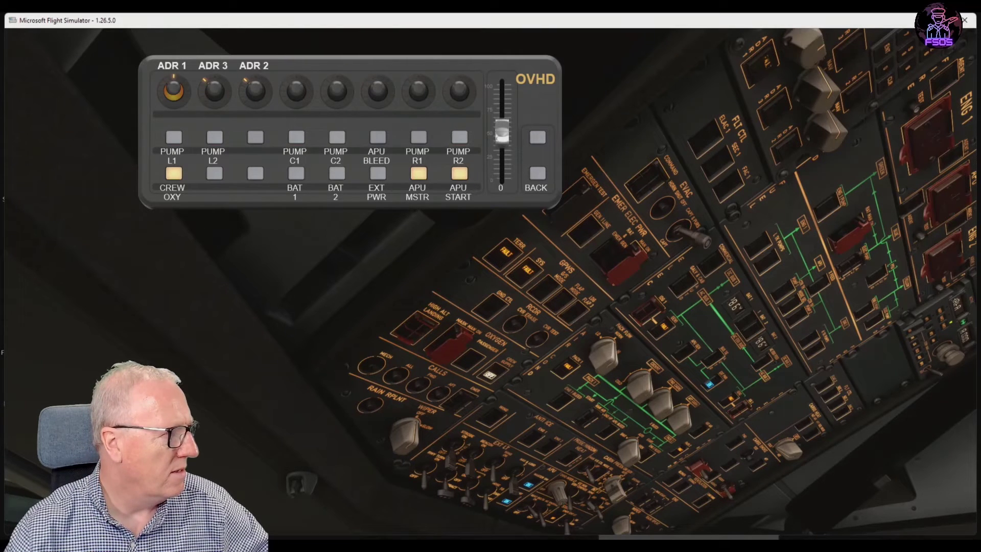
click(254, 90)
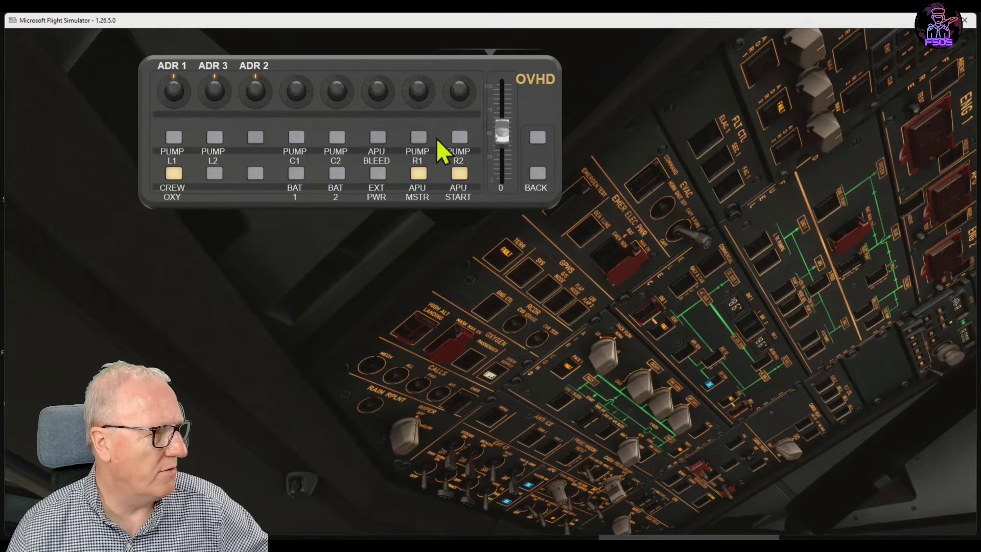
mouse_move(330, 350)
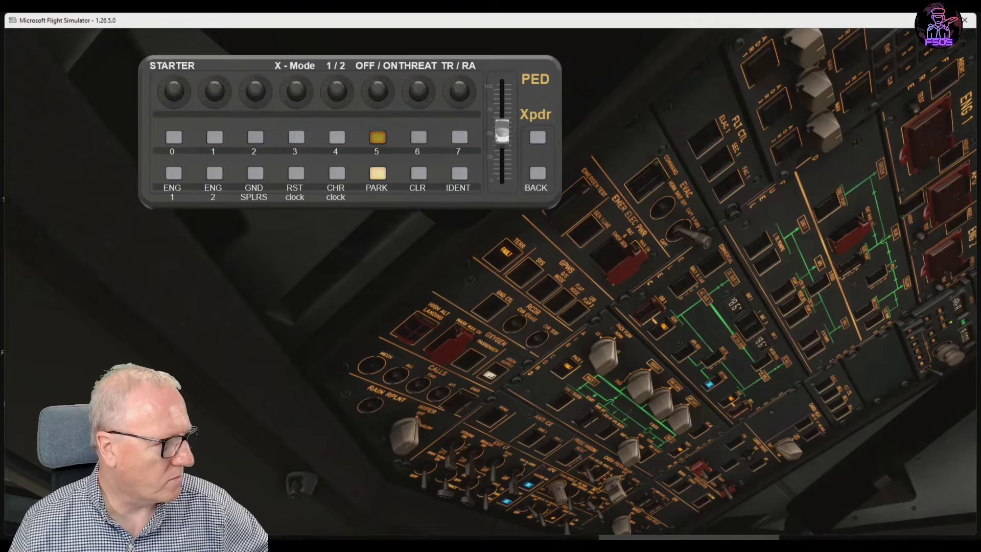
Load the PED page with the throttle quadrant and transponder in view.
click(376, 137)
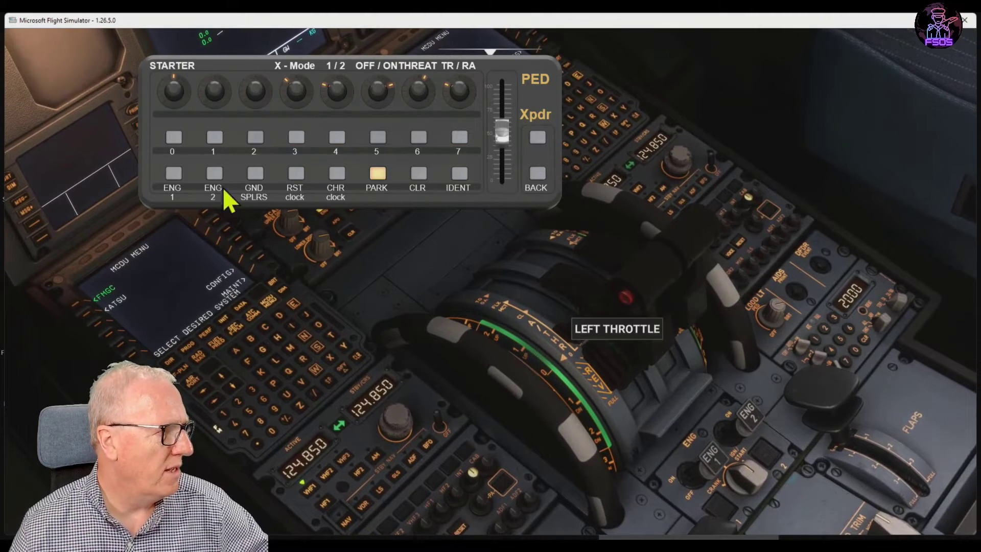
mouse_move(322, 94)
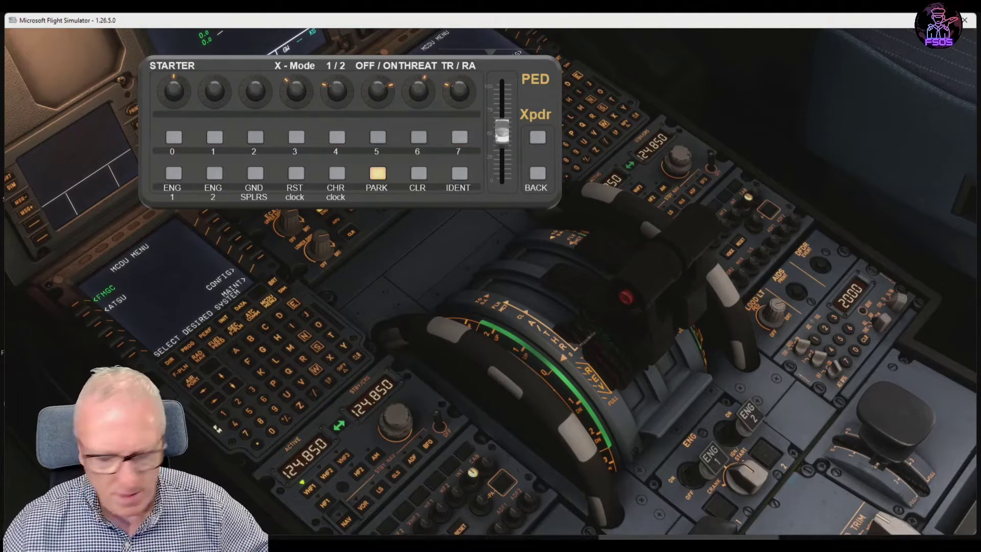
click(294, 92)
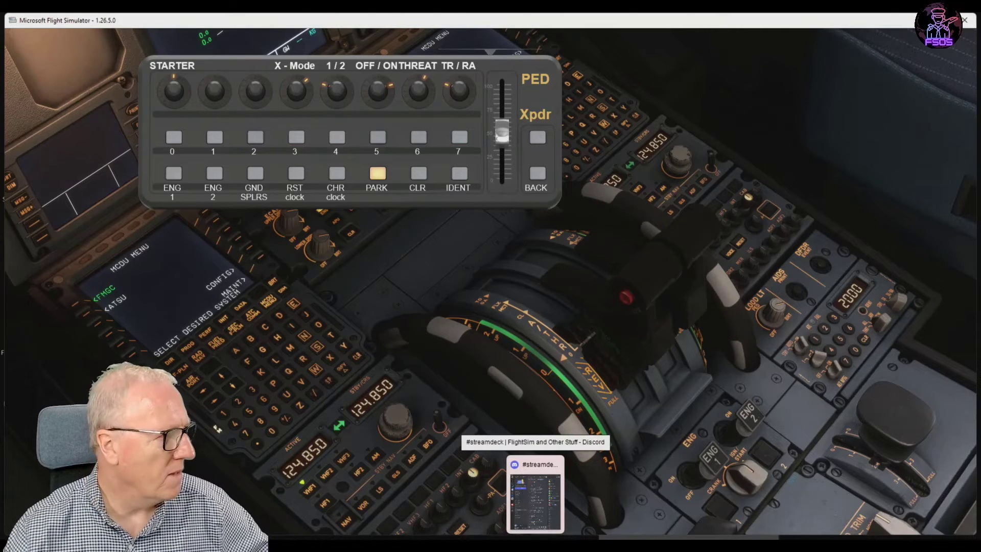
Change the transponder X-Mode and the TCAS threat and TR/RA settings.
click(294, 90)
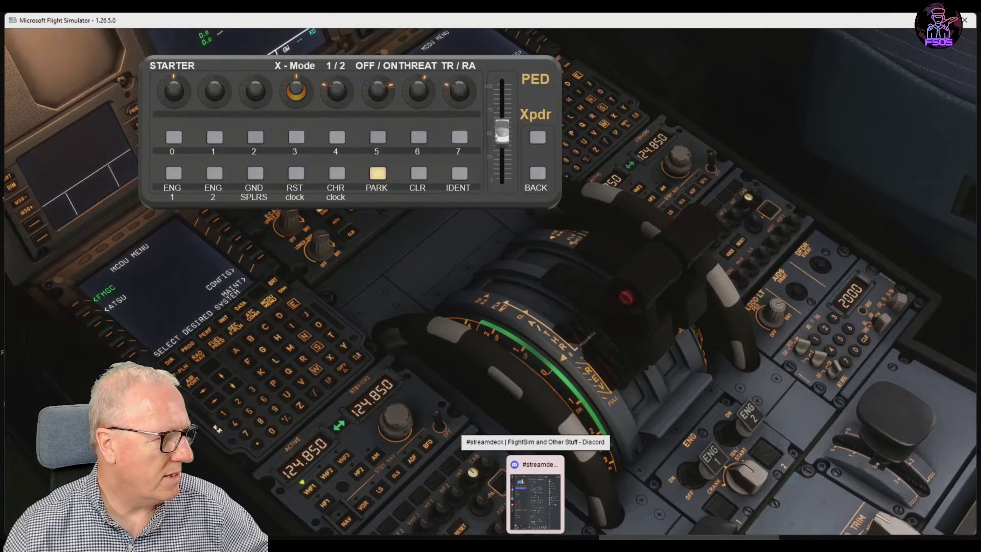
click(335, 92)
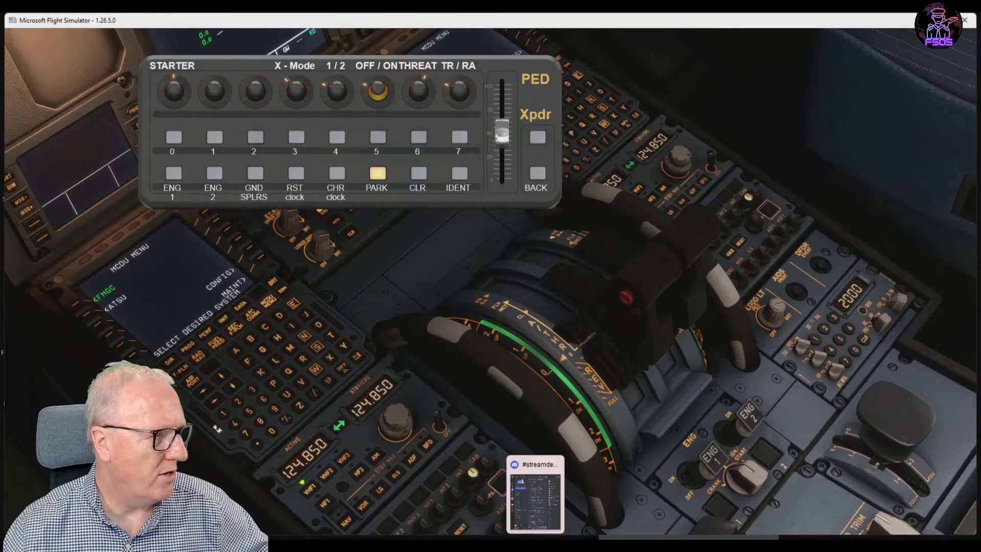
click(376, 91)
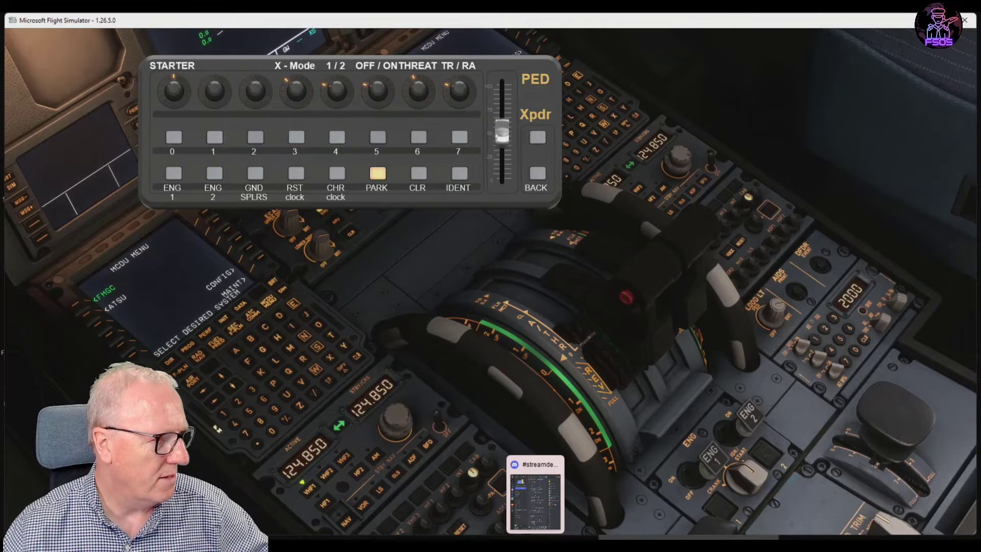
click(417, 93)
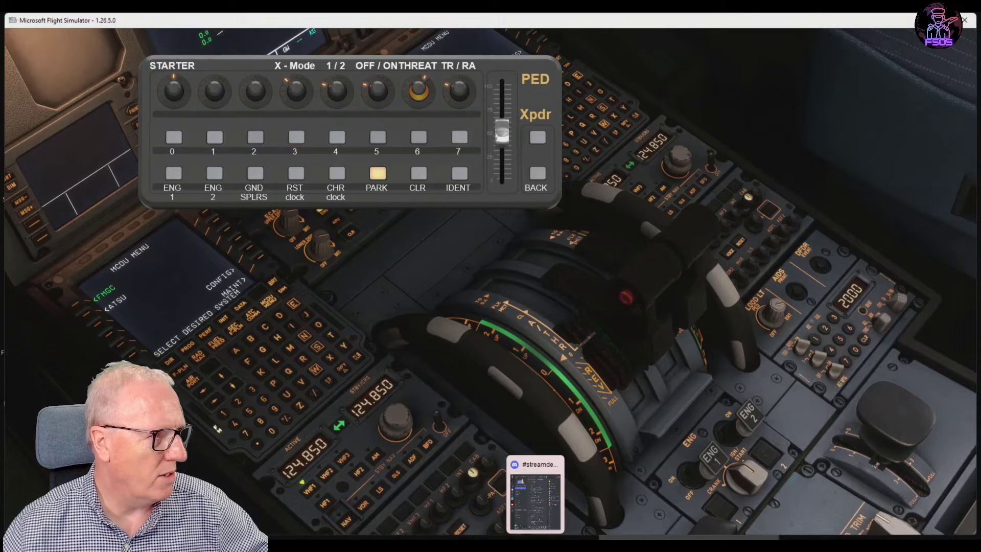
click(417, 91)
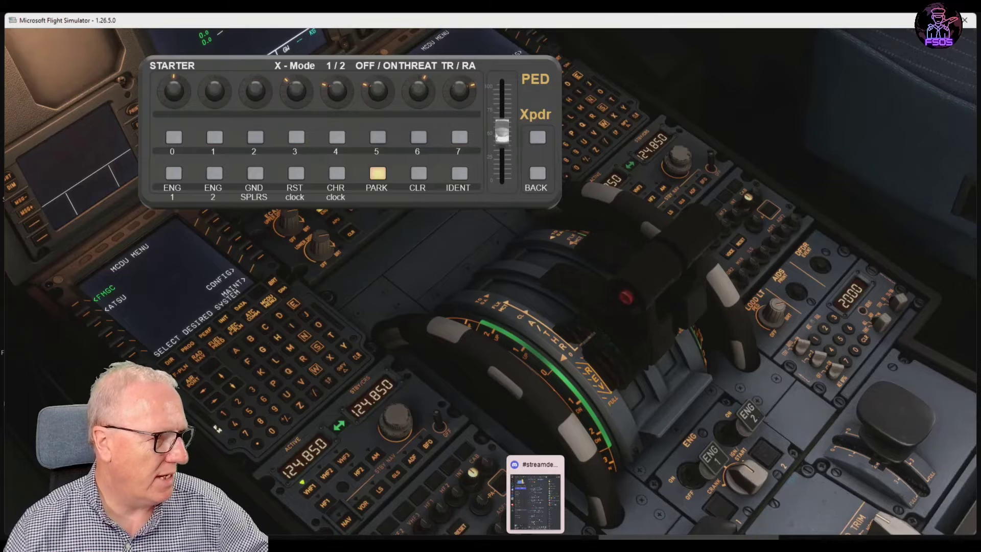
Key digits 1 and 4 to start replacing the 2000 squawk code.
click(212, 137)
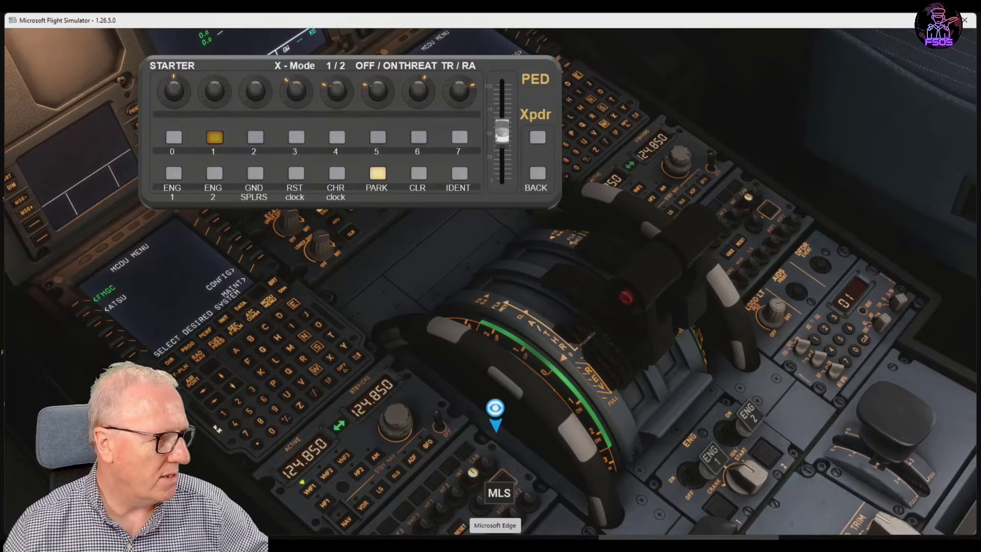
click(335, 137)
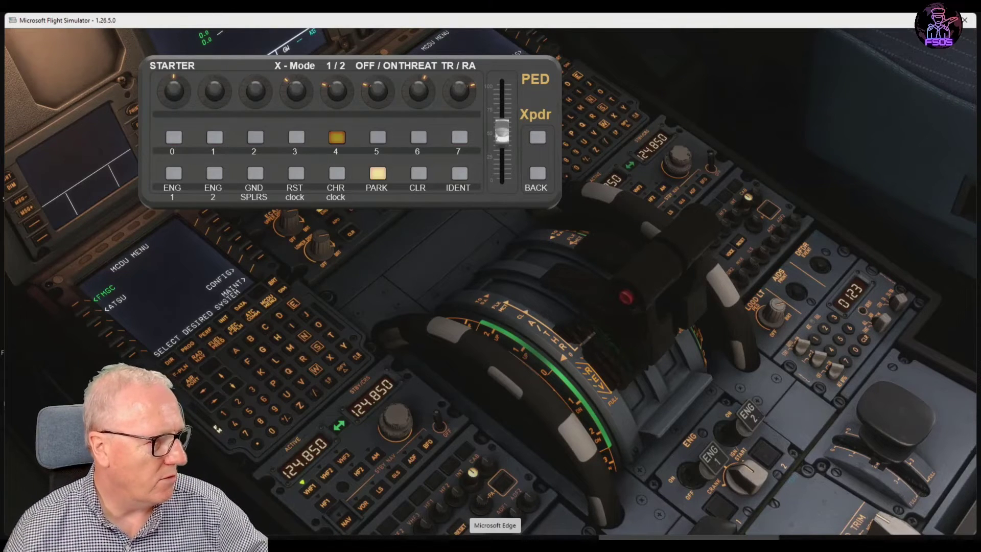
click(335, 137)
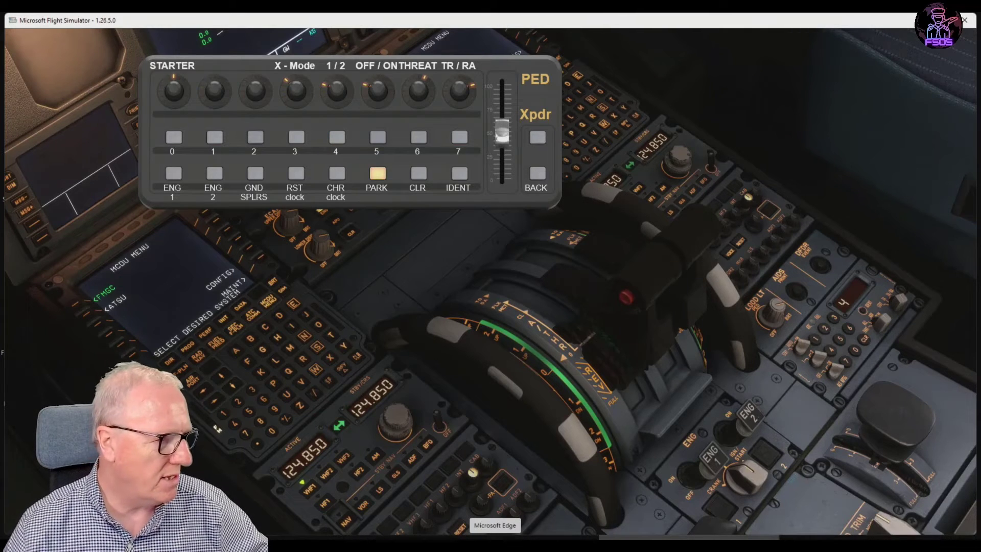
Turn the engine mode selector, then return to the main A320 menu.
click(172, 92)
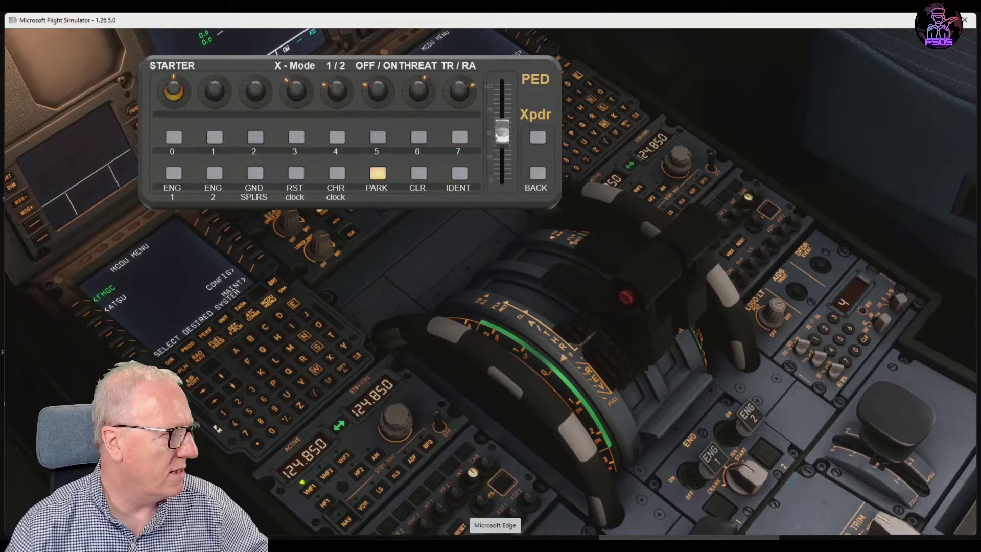
click(172, 91)
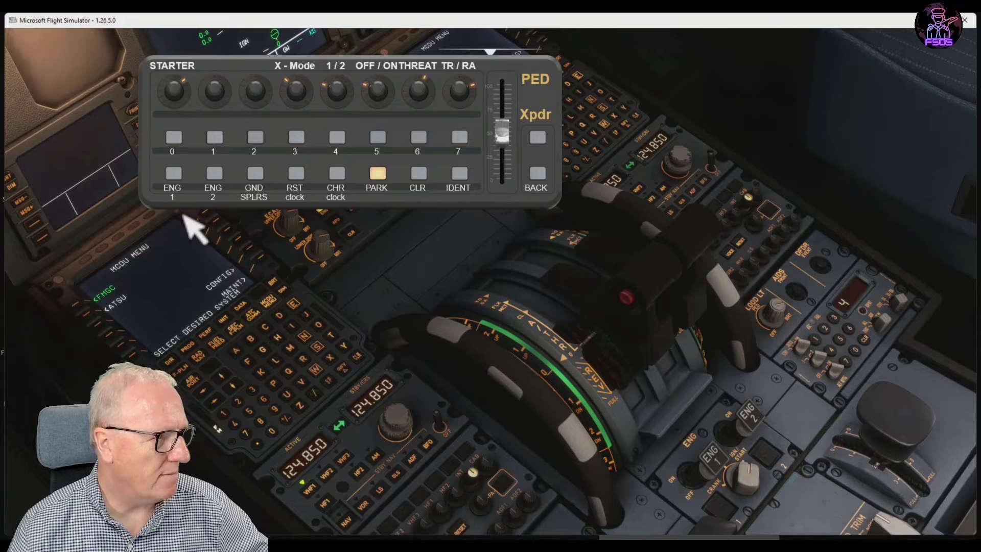
click(535, 173)
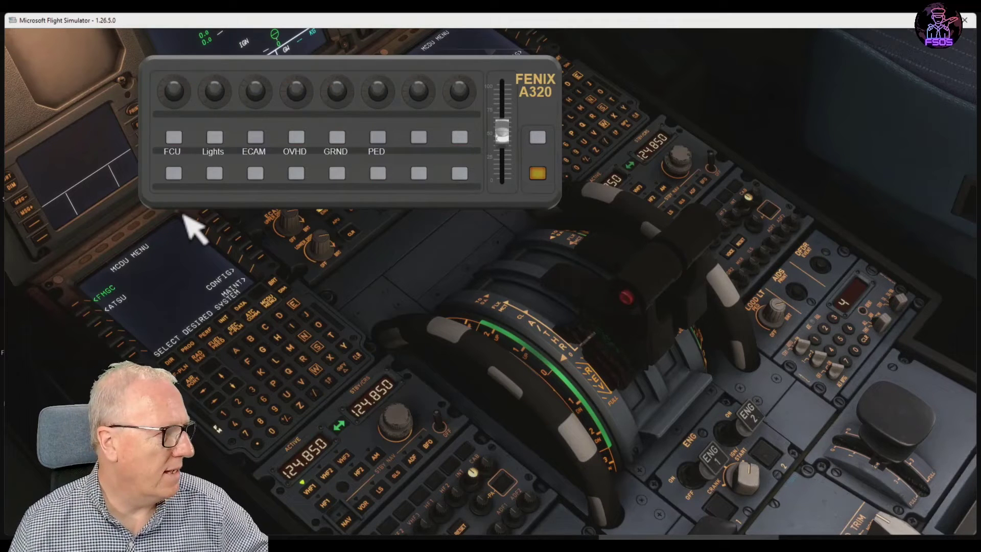
On the FCU page, turn the captain's BARO from Std to QNH 1011.
click(173, 137)
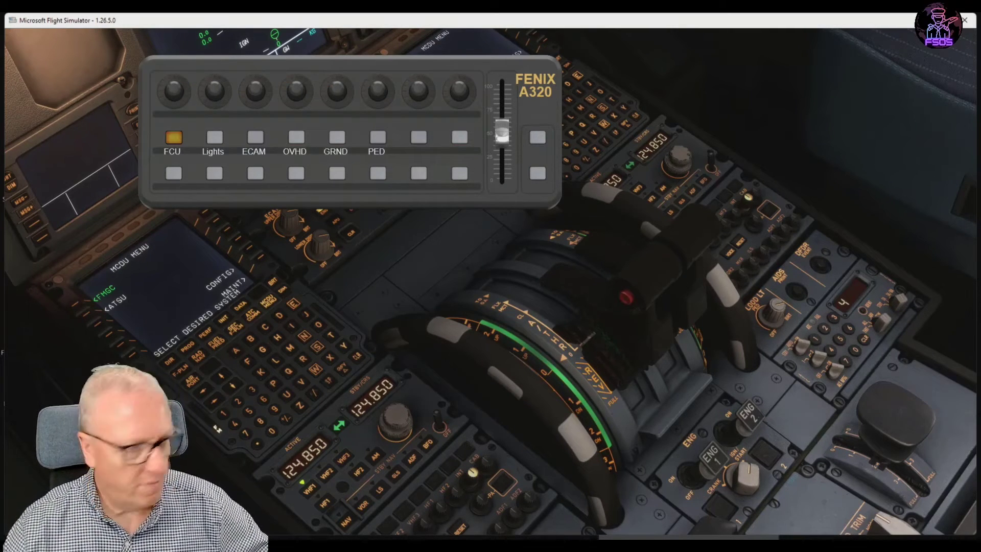
click(172, 143)
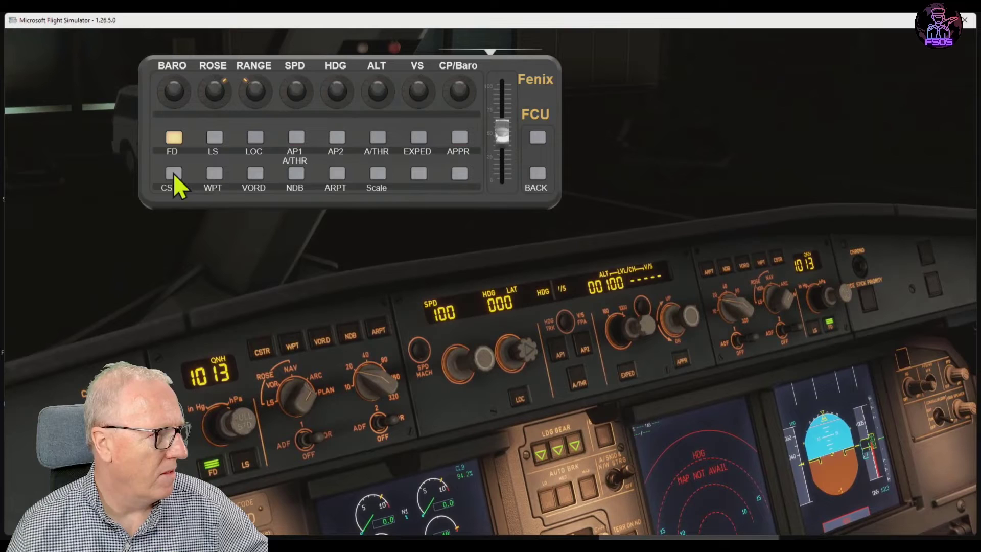
mouse_move(100, 212)
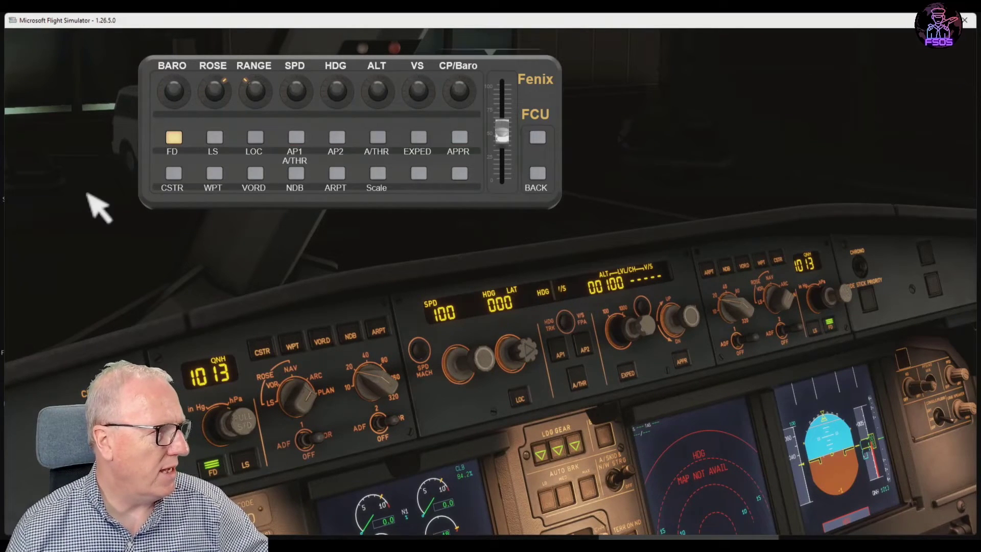
mouse_move(235, 381)
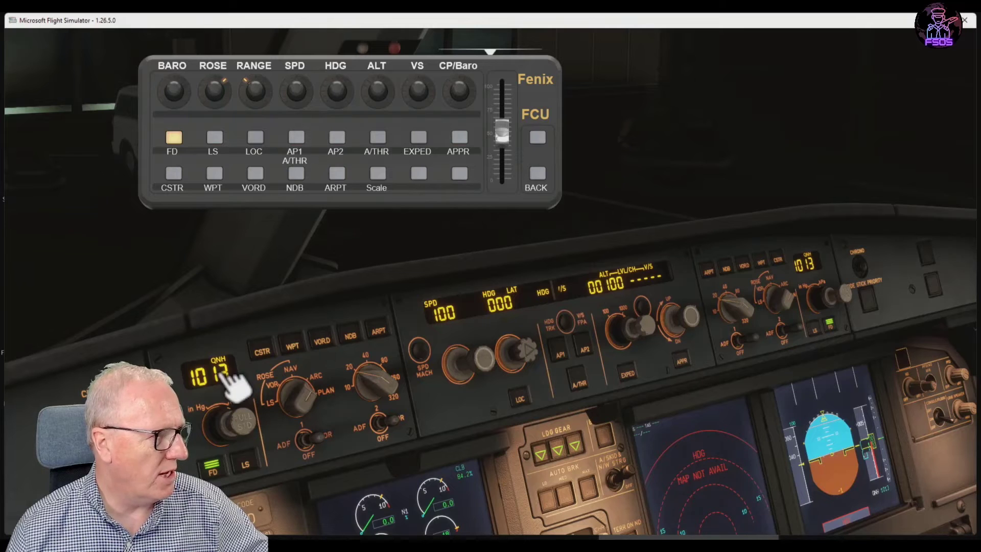
click(172, 92)
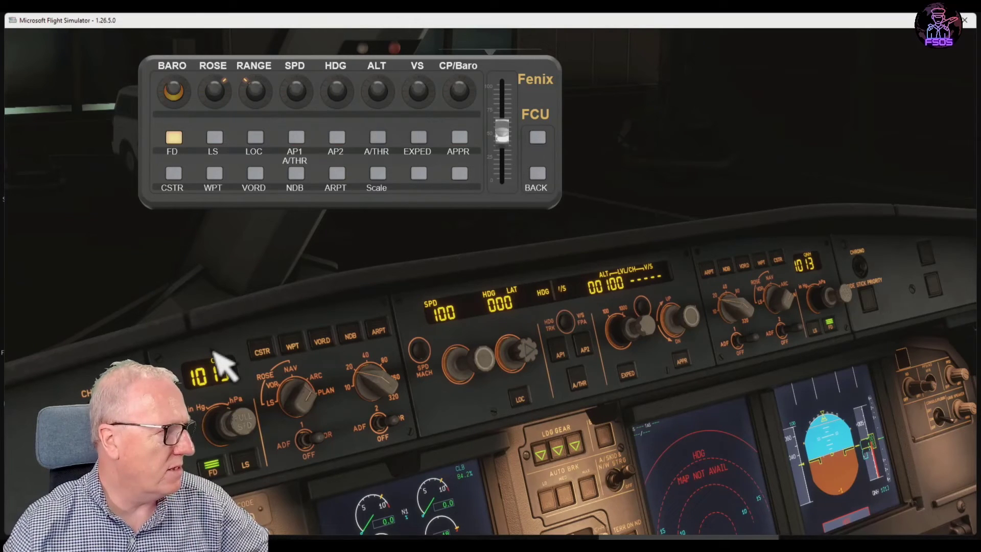
click(221, 371)
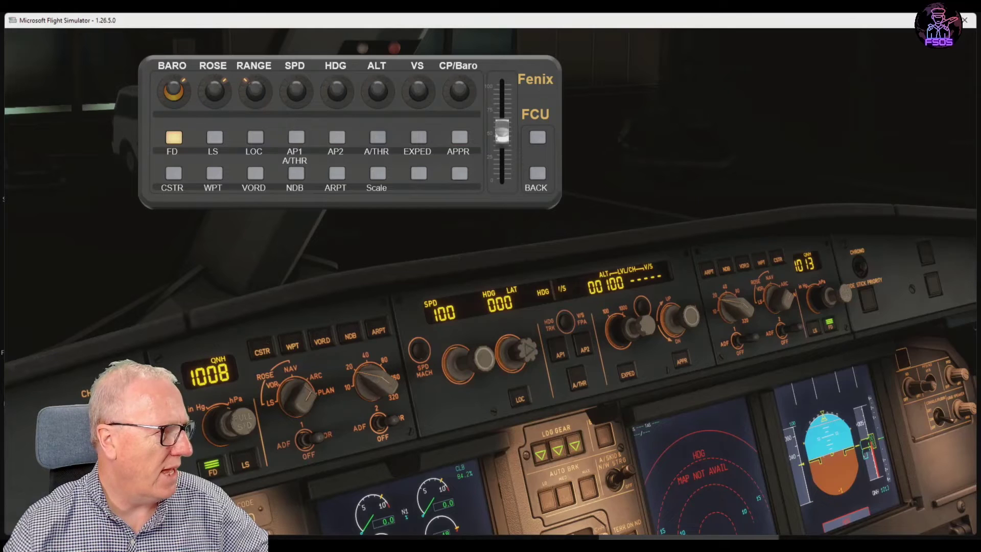
click(172, 92)
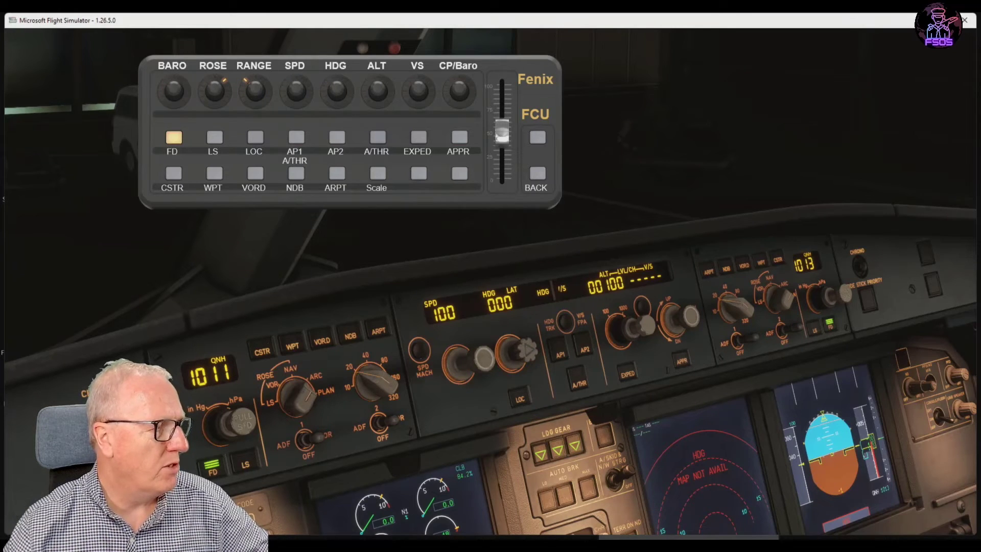
click(171, 91)
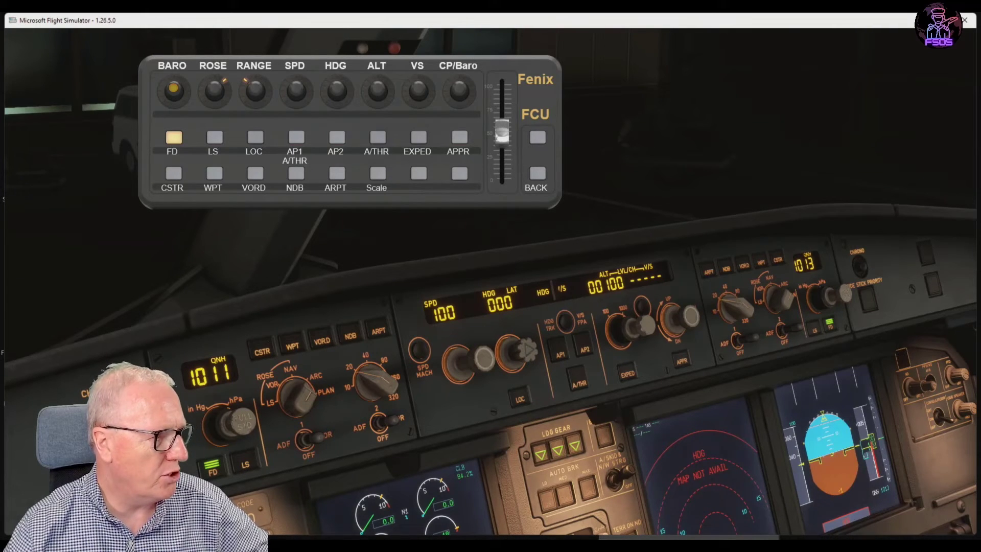
click(174, 90)
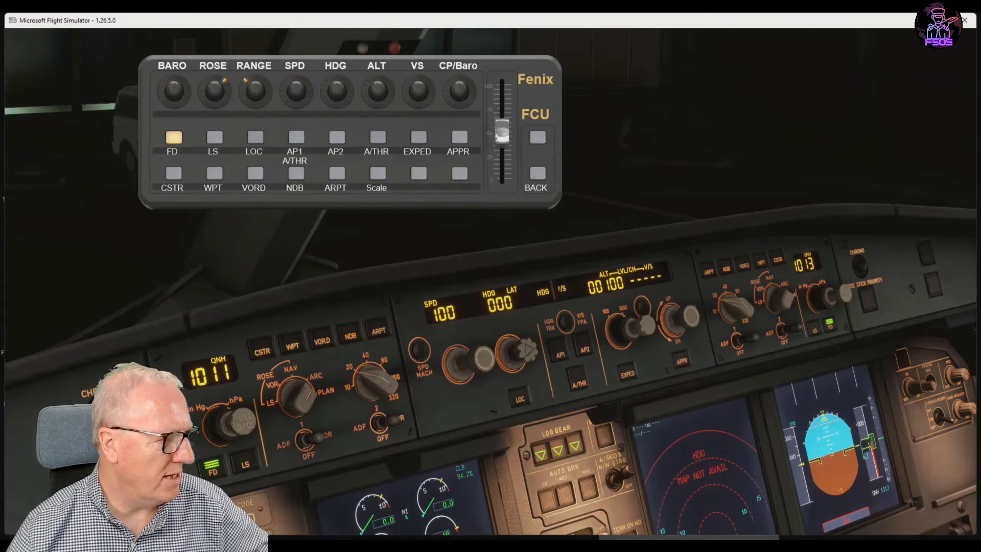
click(171, 91)
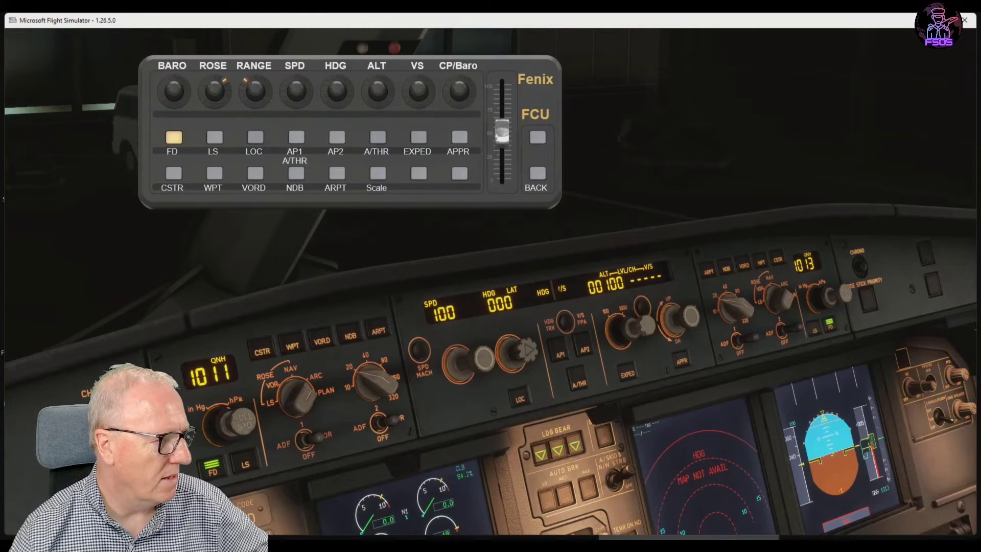
click(172, 92)
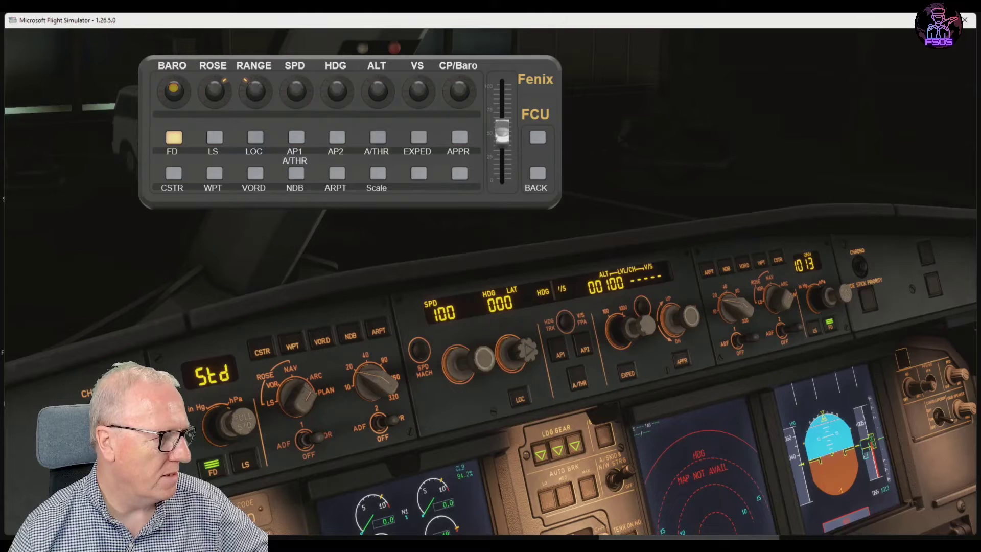
click(172, 91)
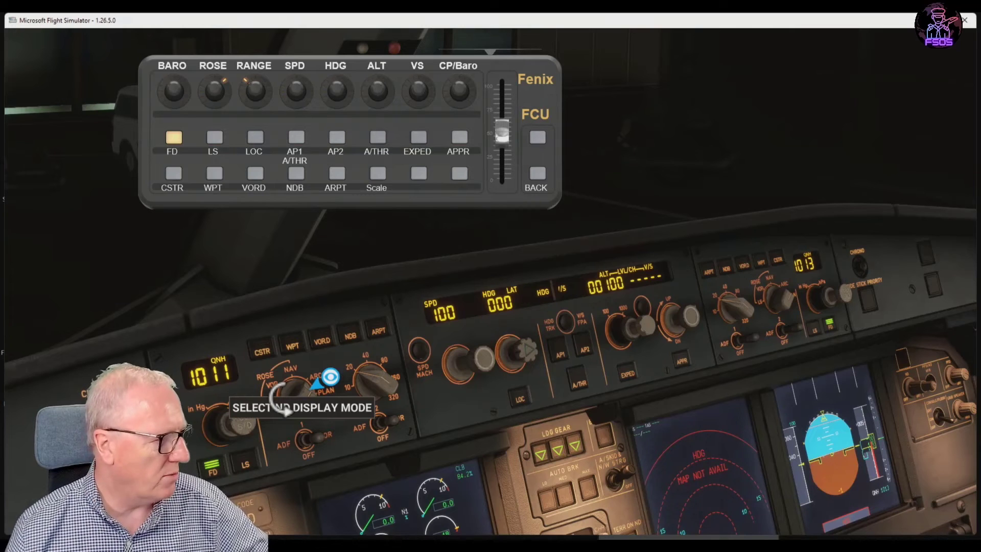
mouse_move(294, 488)
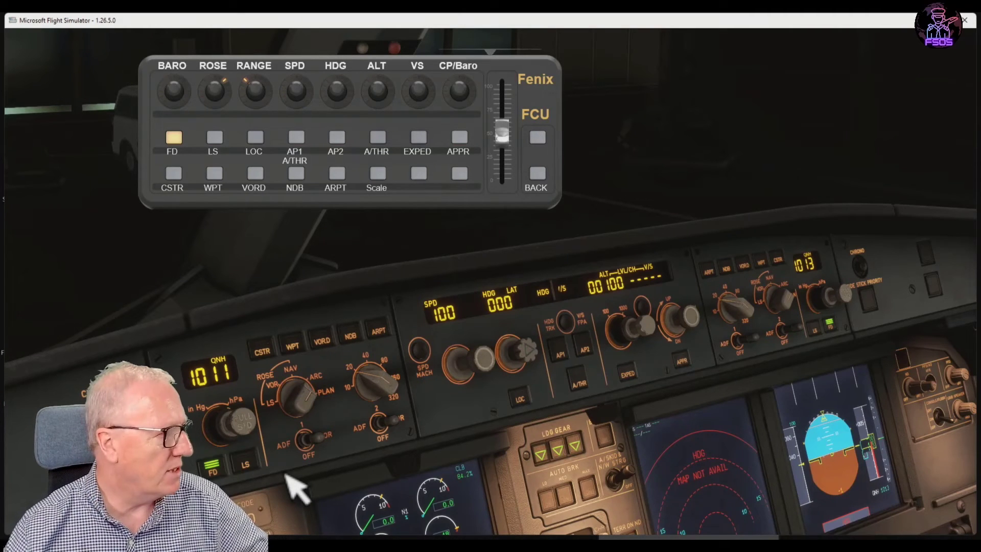
Change the navigation display ROSE mode and RANGE.
click(212, 91)
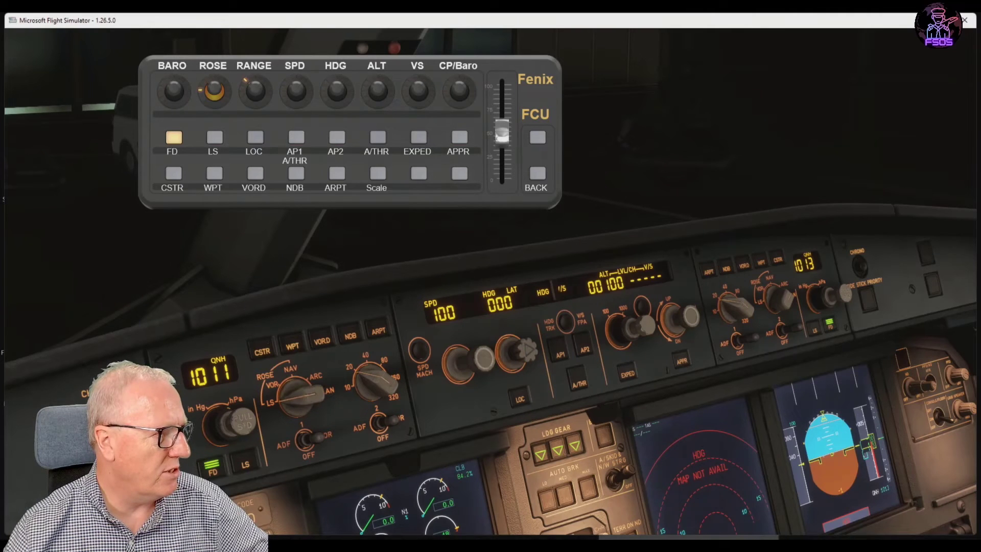
click(301, 394)
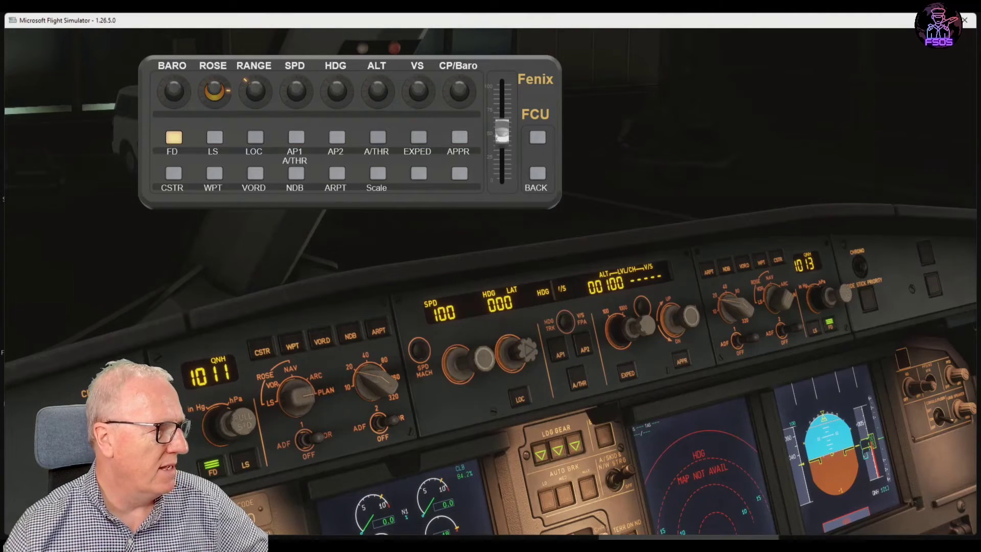
click(253, 92)
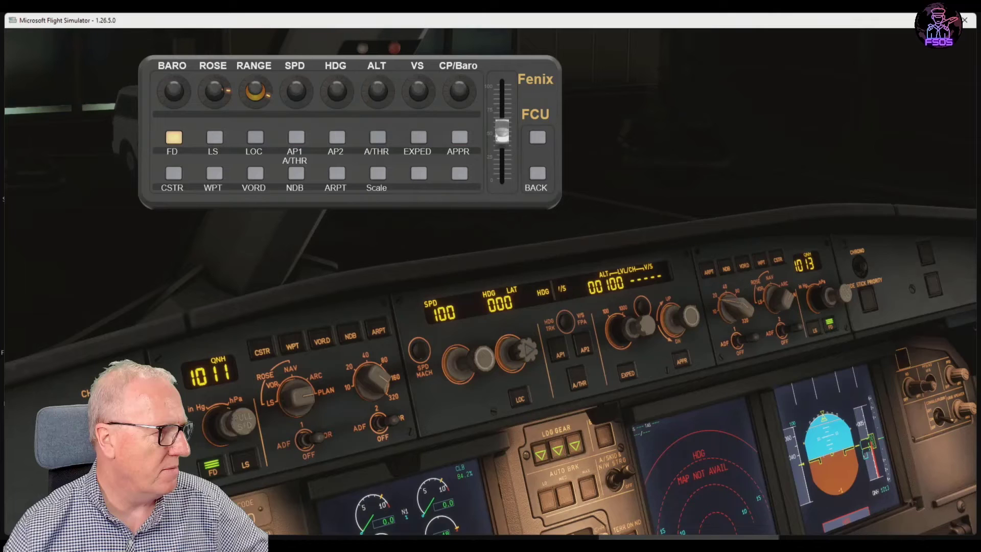
Raise the FCU selected speed from 100 to 112 knots.
click(294, 92)
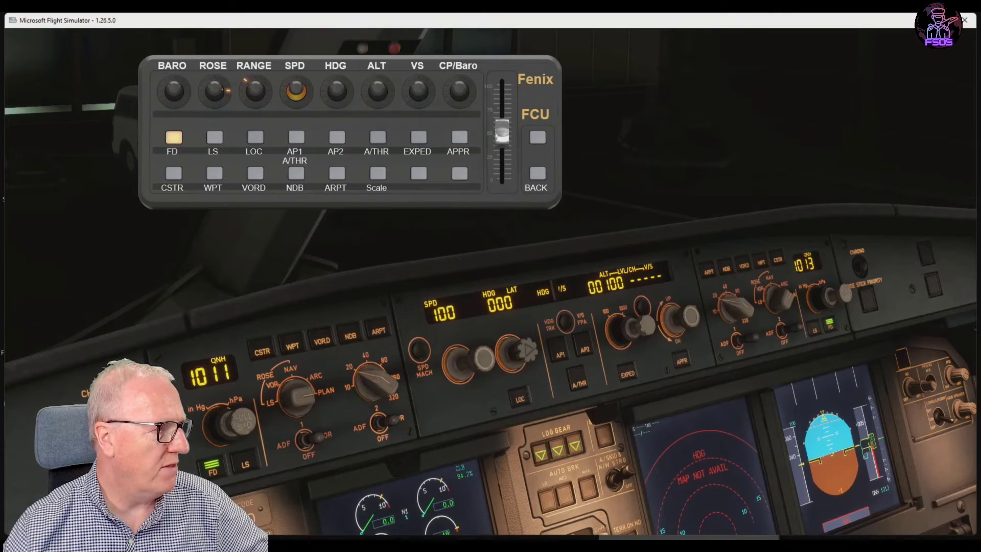
click(295, 91)
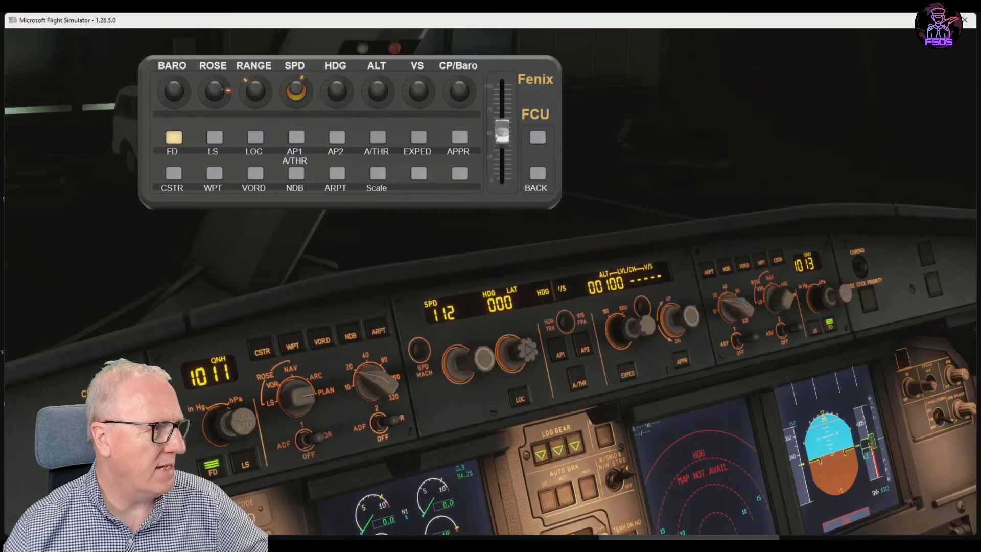
click(294, 90)
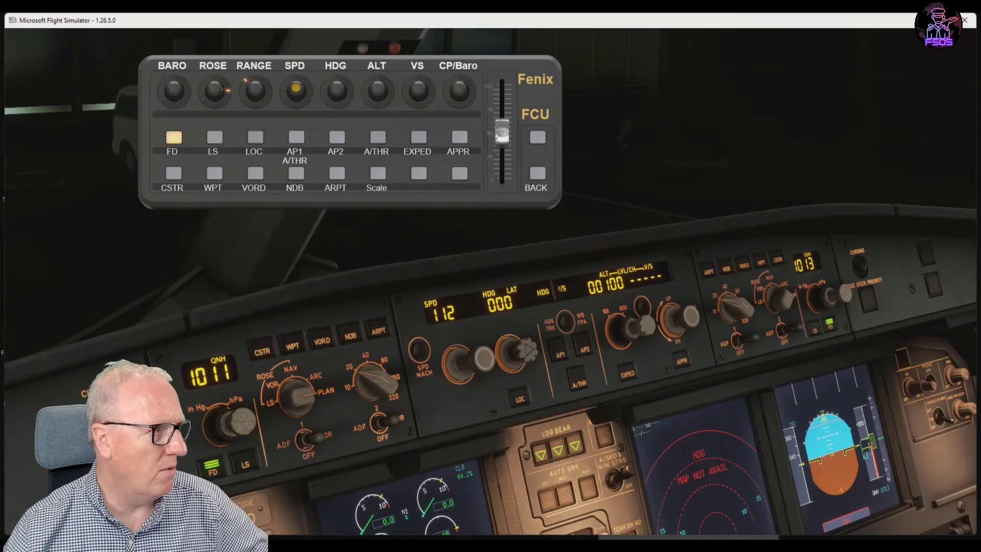
click(294, 91)
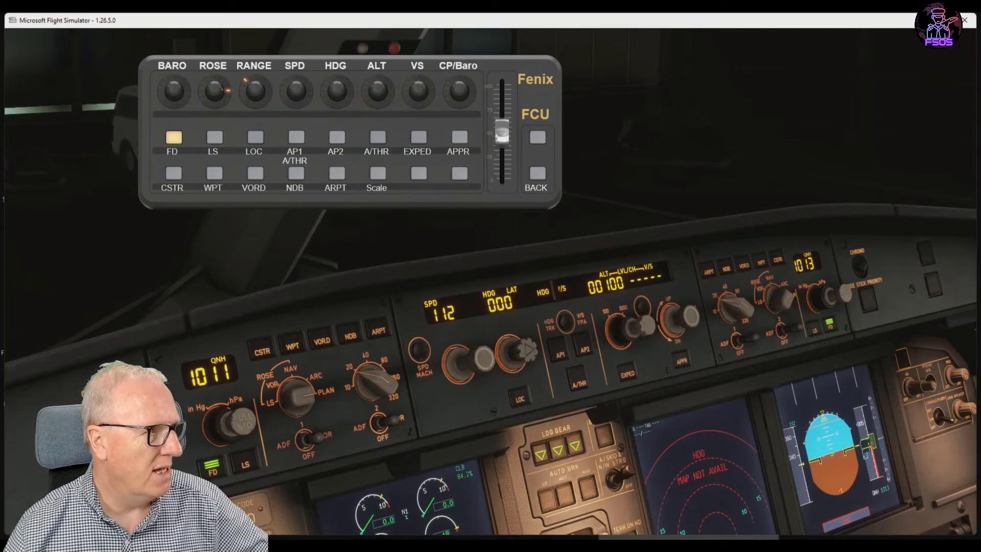
click(295, 90)
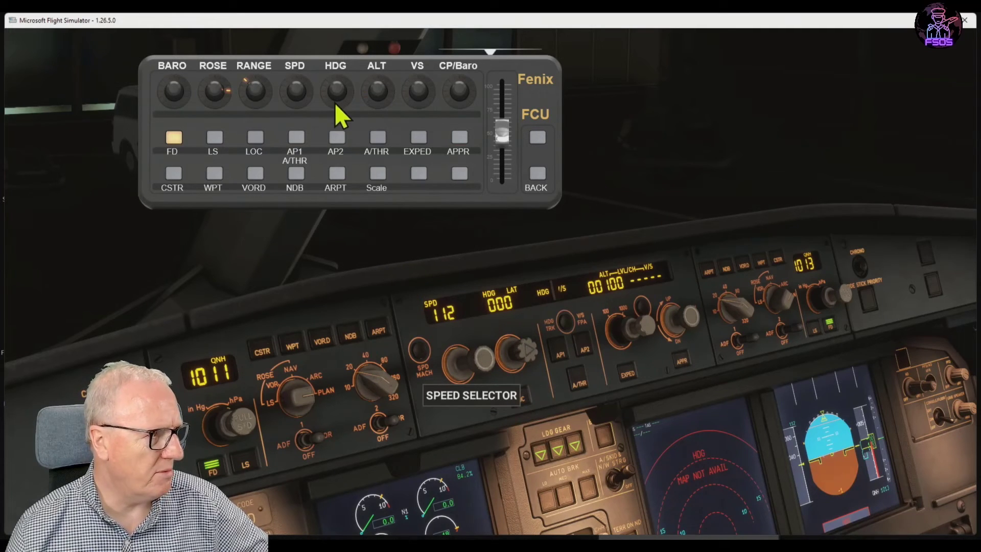
mouse_move(359, 103)
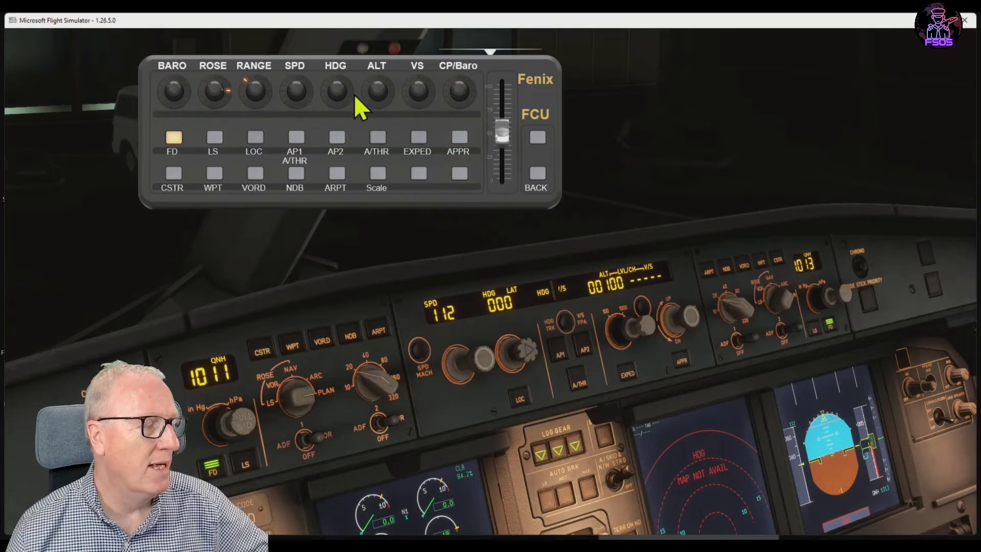
mouse_move(501, 185)
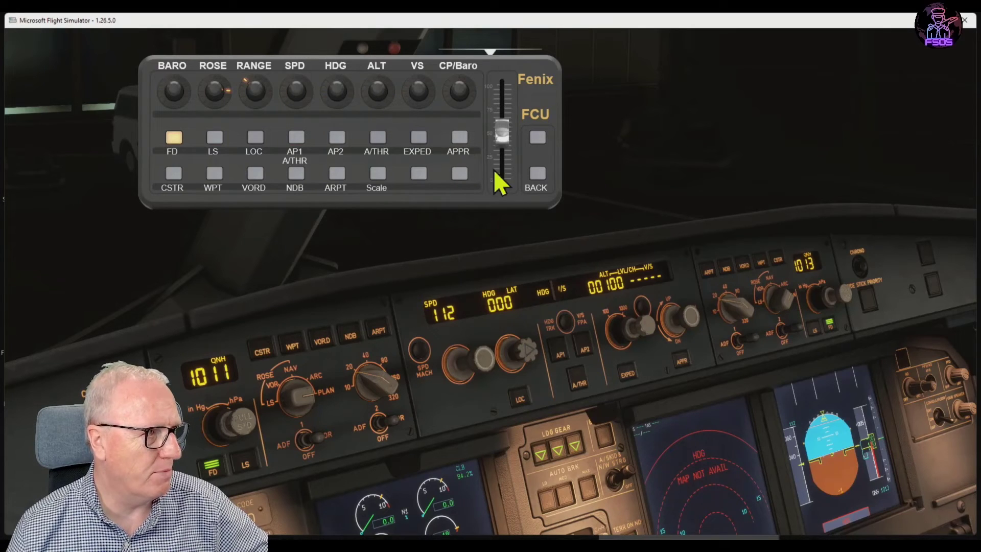
mouse_move(469, 103)
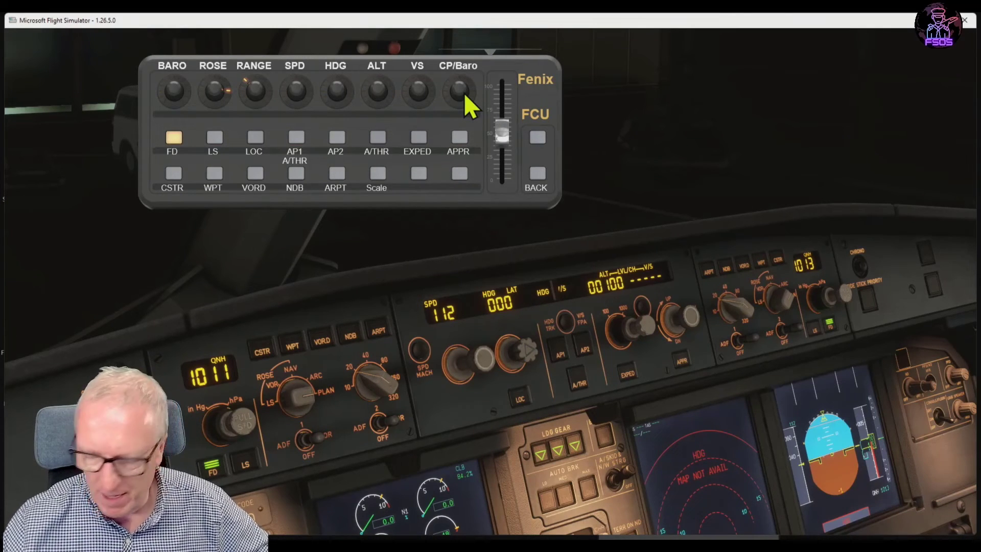
Set the first officer's baro to 1016 and turn on the captain's LS.
click(457, 92)
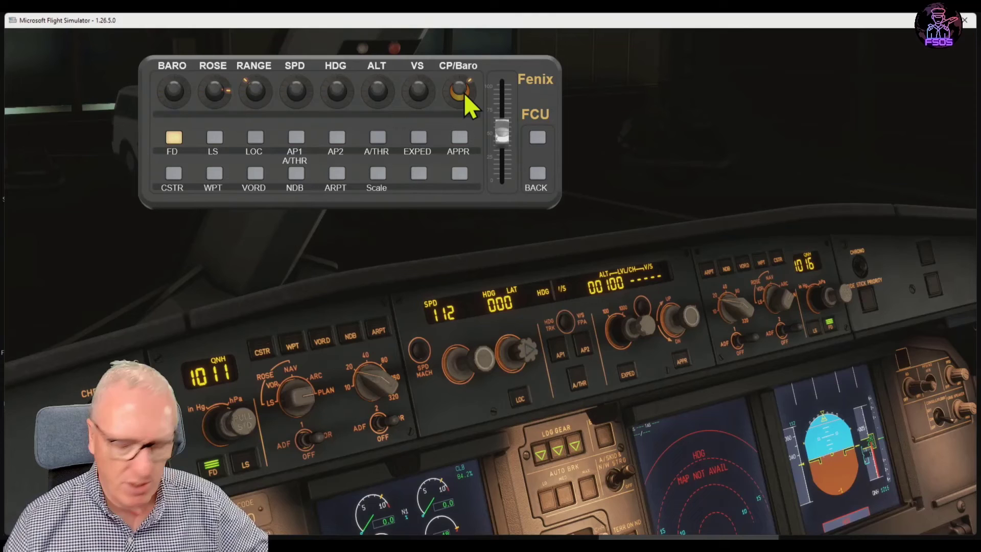
click(213, 137)
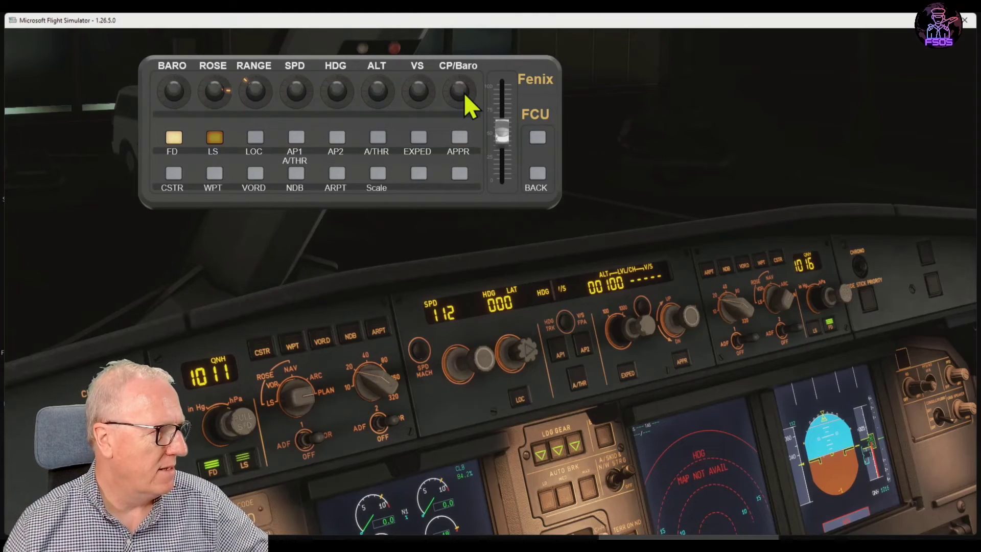
click(213, 138)
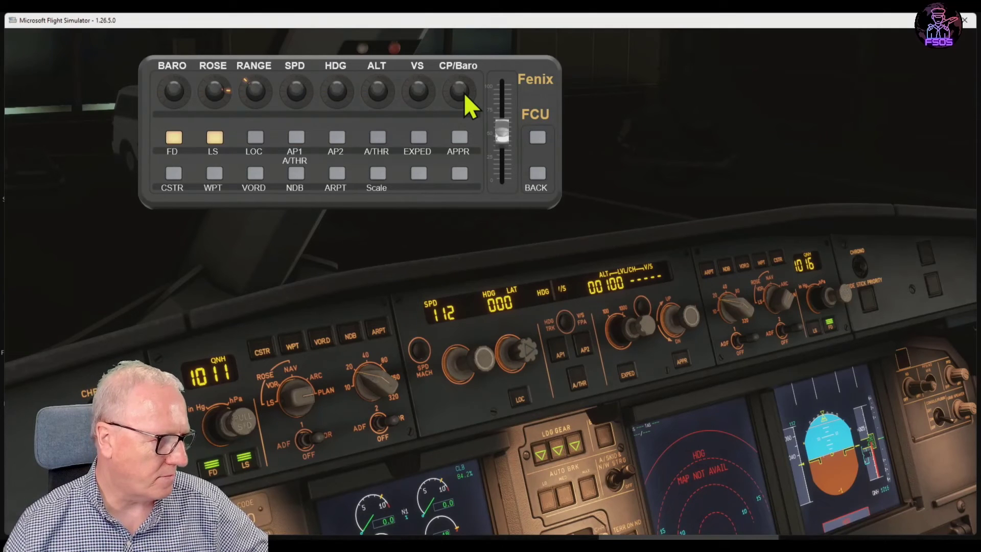
Show CSTR, WPT, NDB and ARPT on the navigation display and toggle the altitude scale.
click(171, 172)
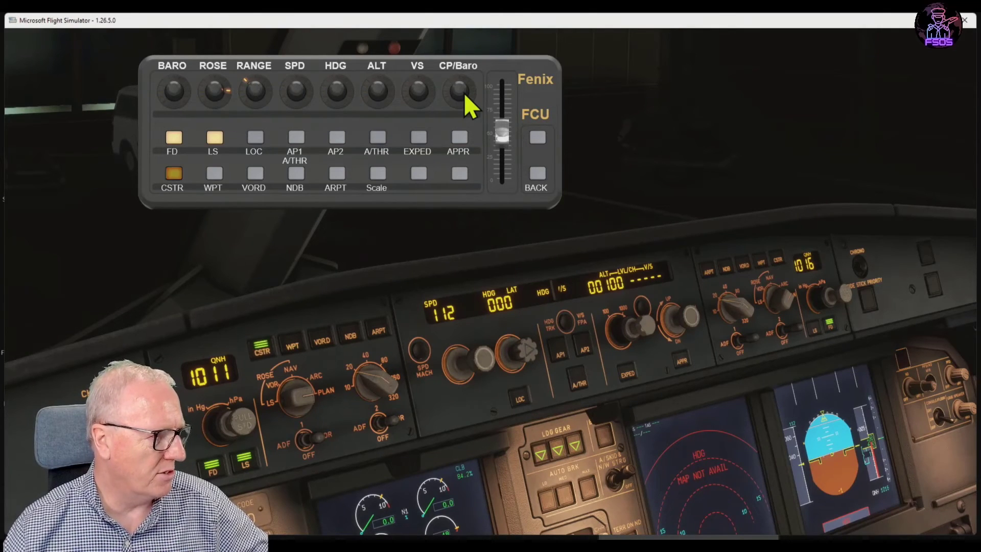
click(212, 172)
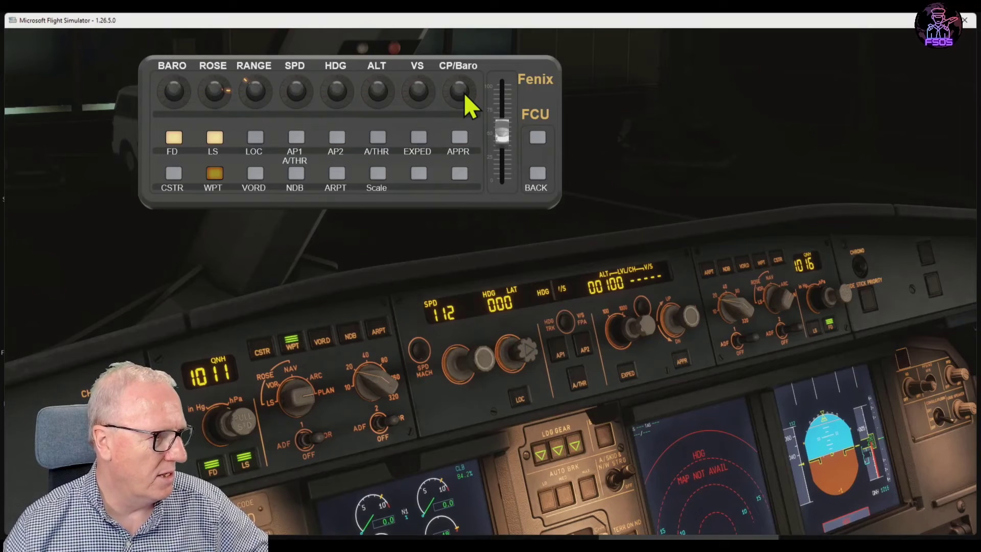
click(294, 173)
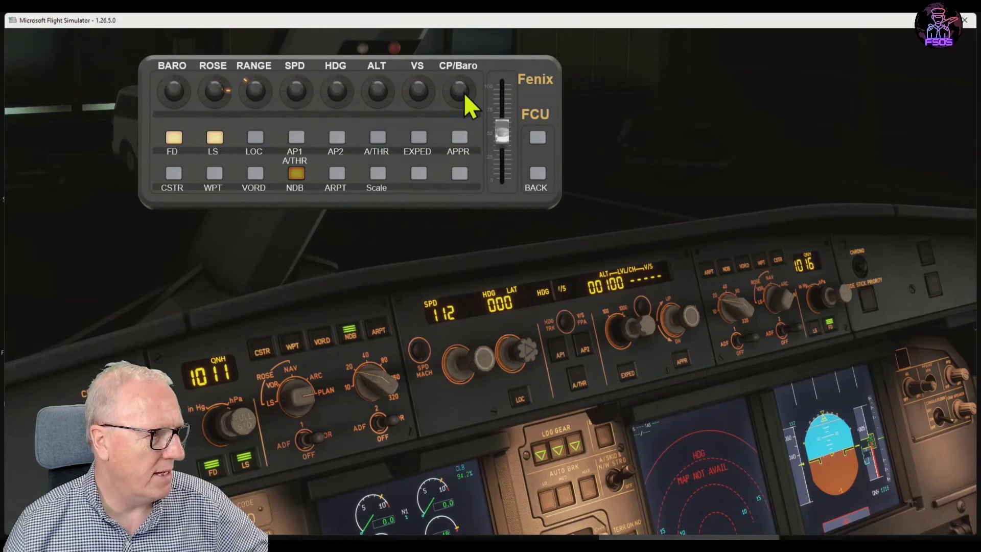
click(295, 174)
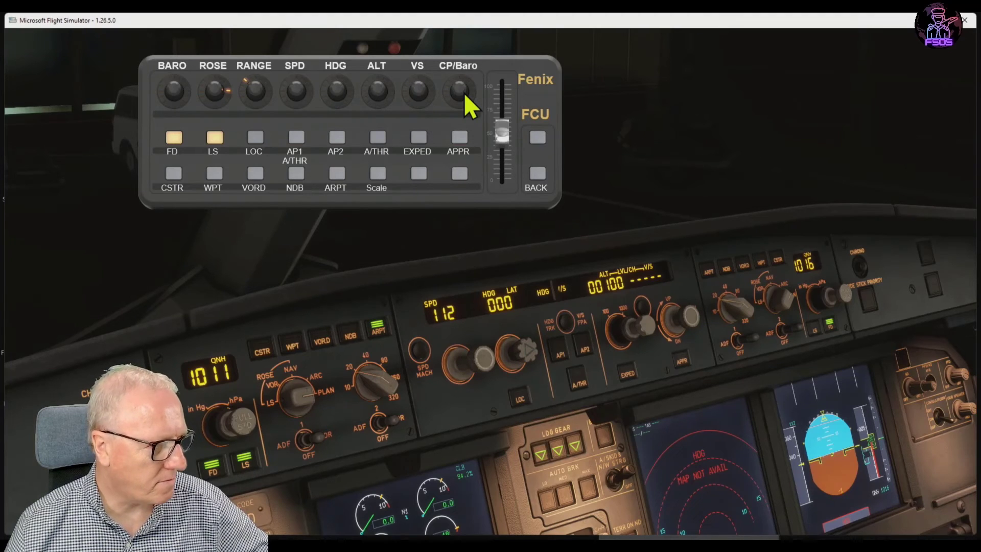
mouse_move(375, 175)
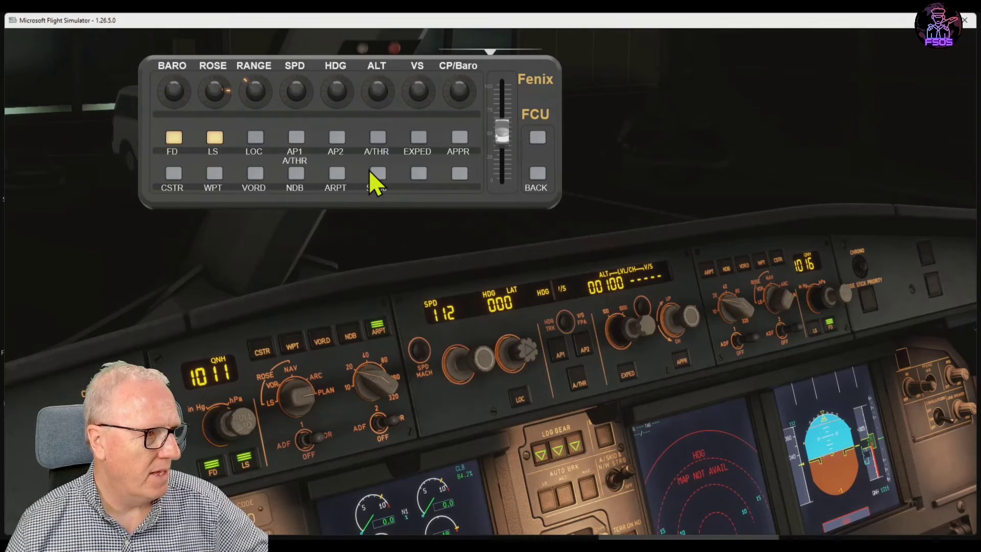
mouse_move(631, 372)
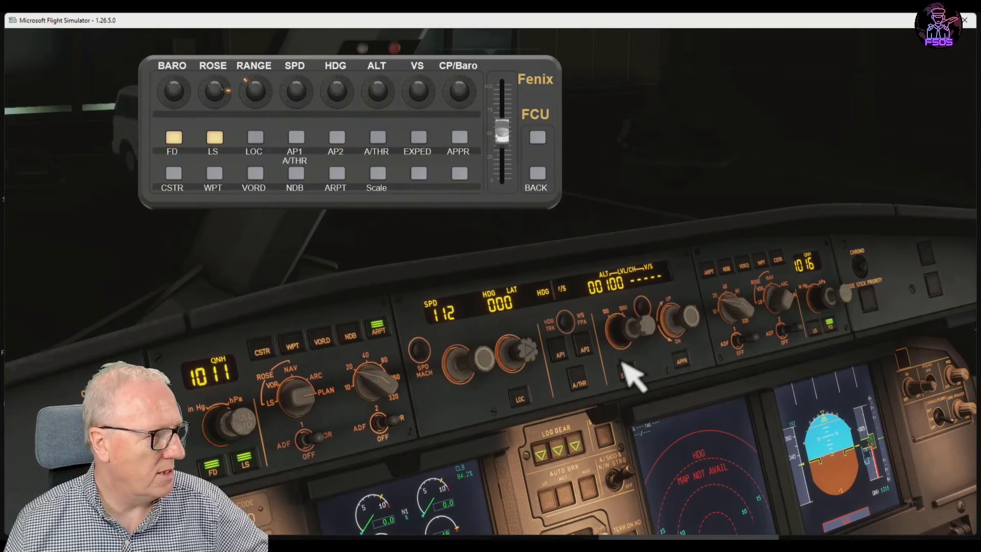
click(375, 174)
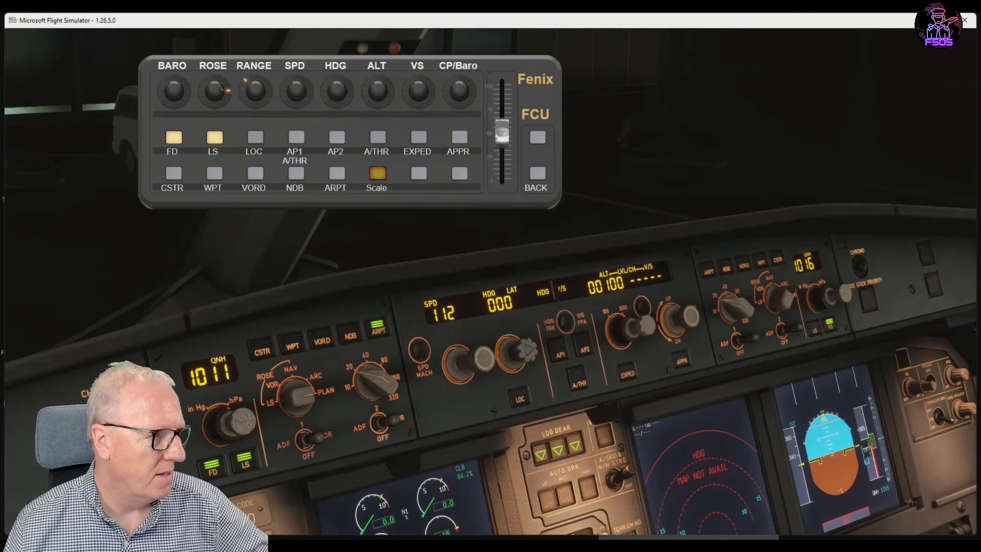
click(376, 174)
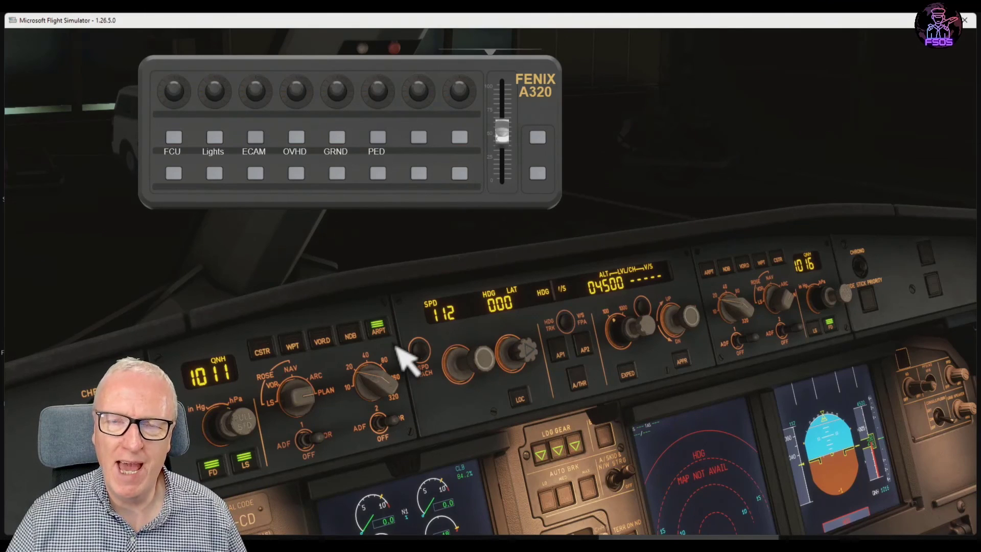
mouse_move(406, 363)
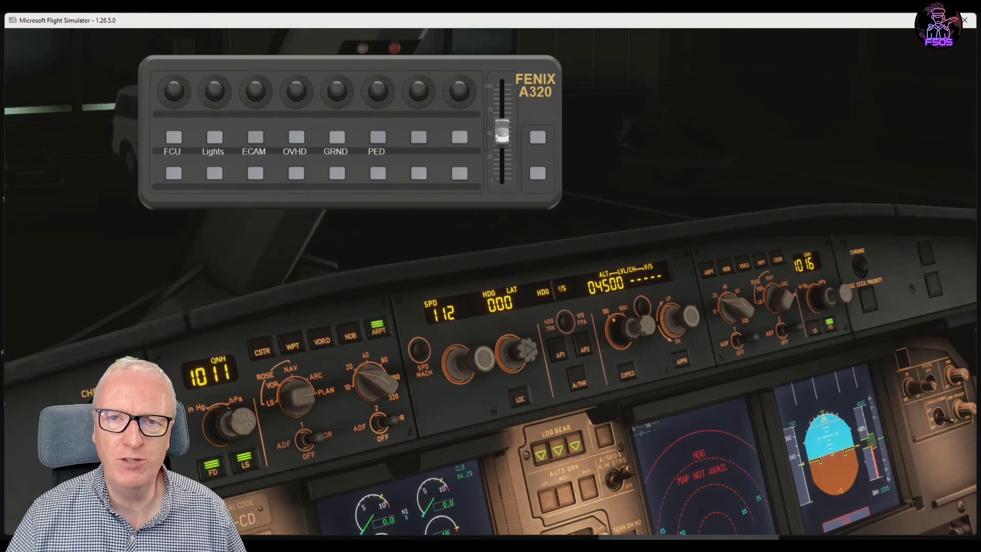